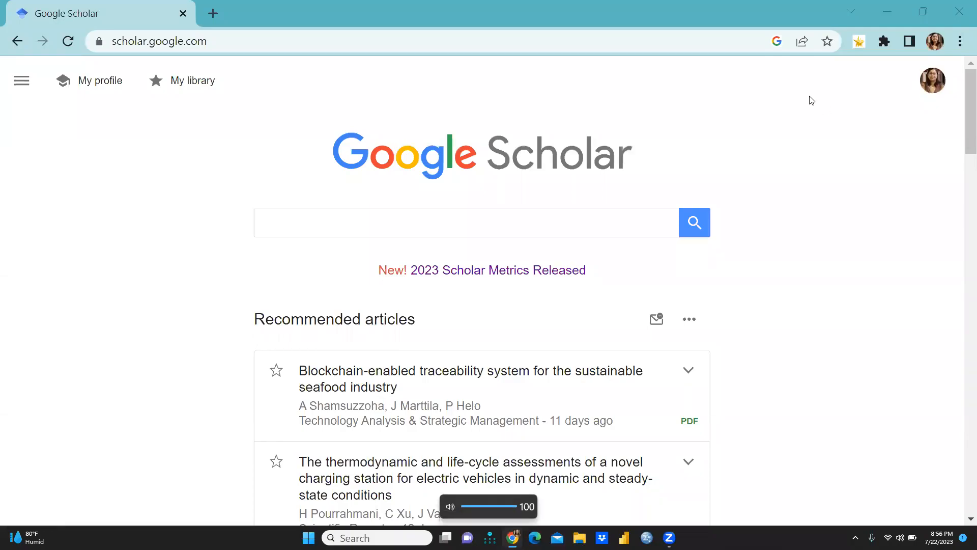
mouse_move(800, 102)
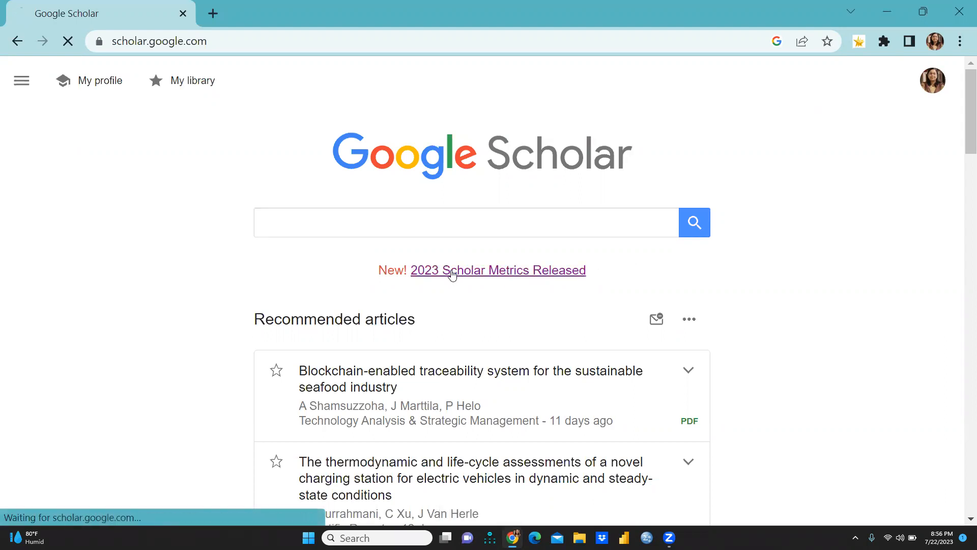
Step: Read the 2023 Scholar Metrics announcement post and follow its '2023 version of Scholar Metrics' link
click(497, 270)
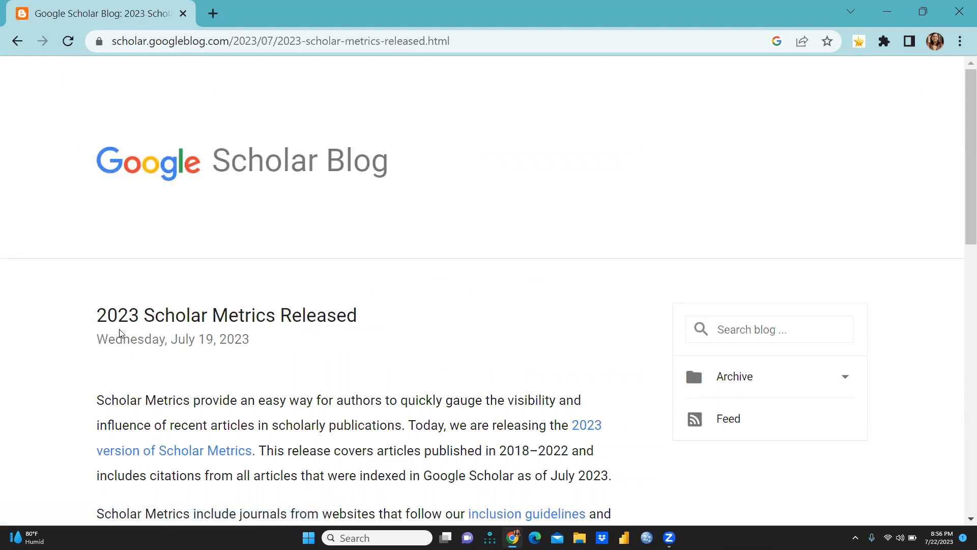
mouse_move(242, 332)
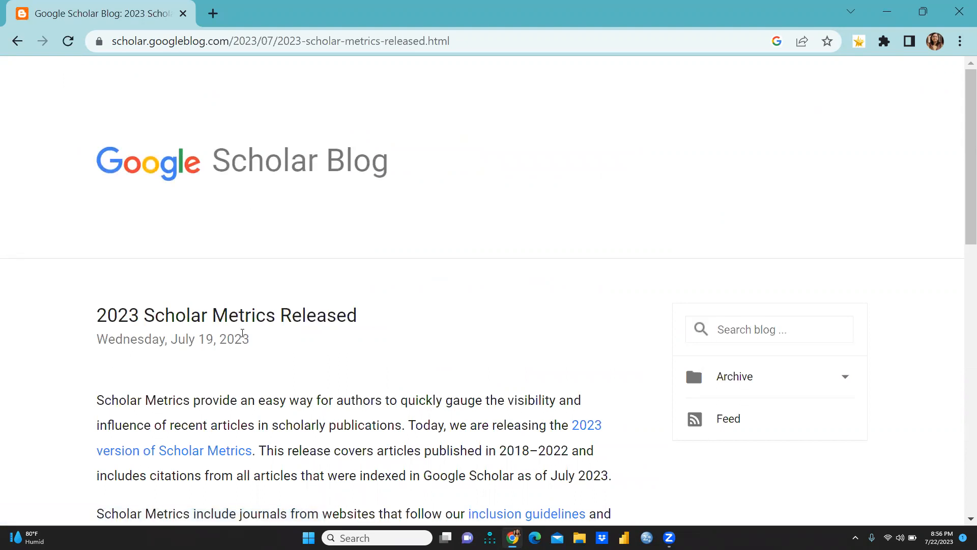
mouse_move(351, 334)
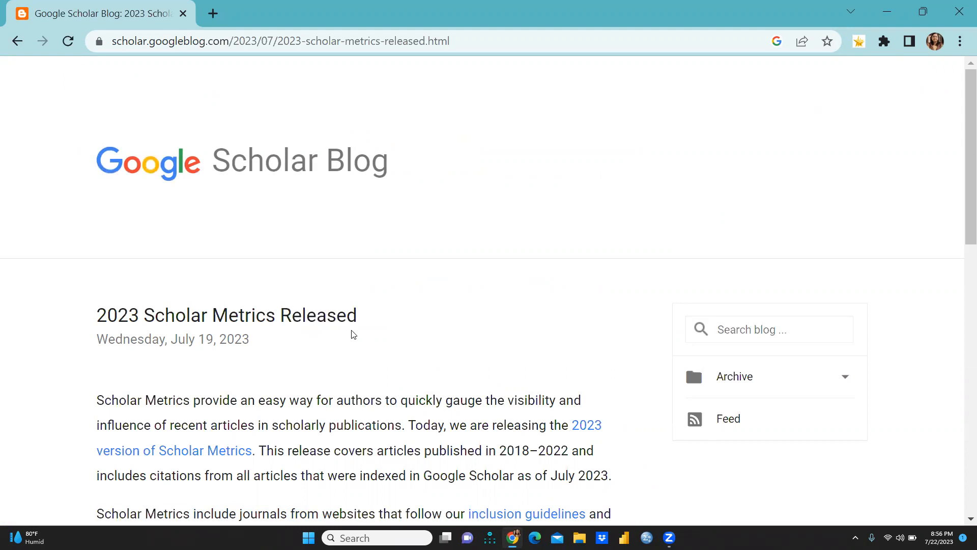
scroll(down, 3)
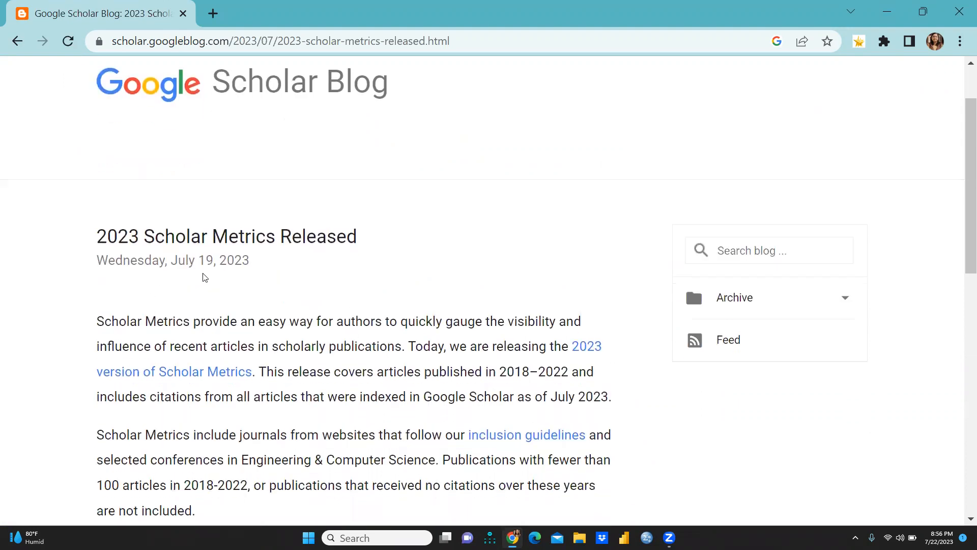
mouse_move(469, 317)
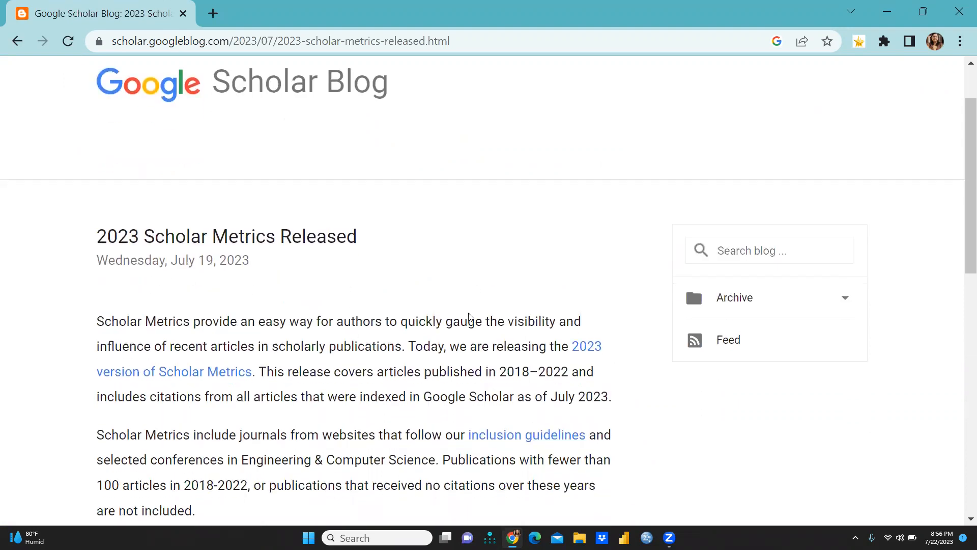
scroll(down, 3)
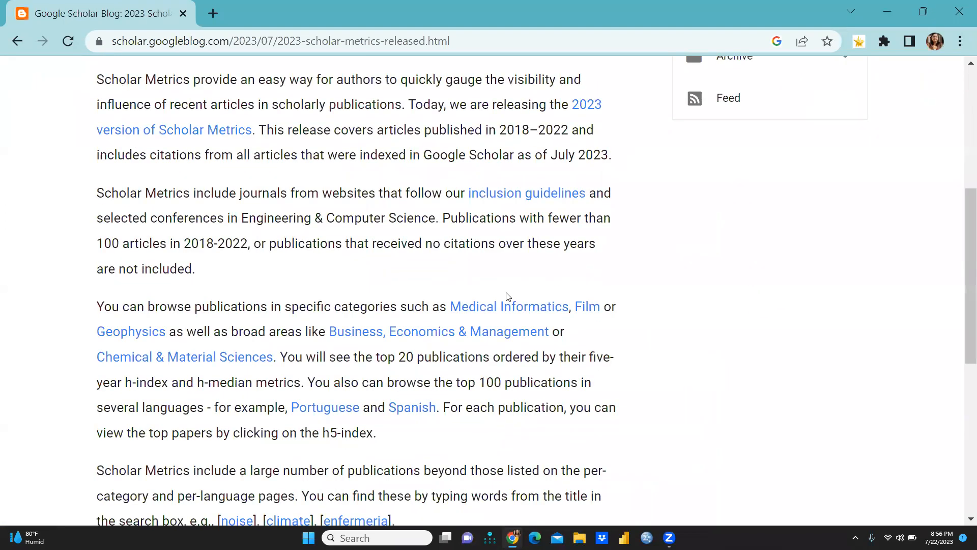
scroll(up, 3)
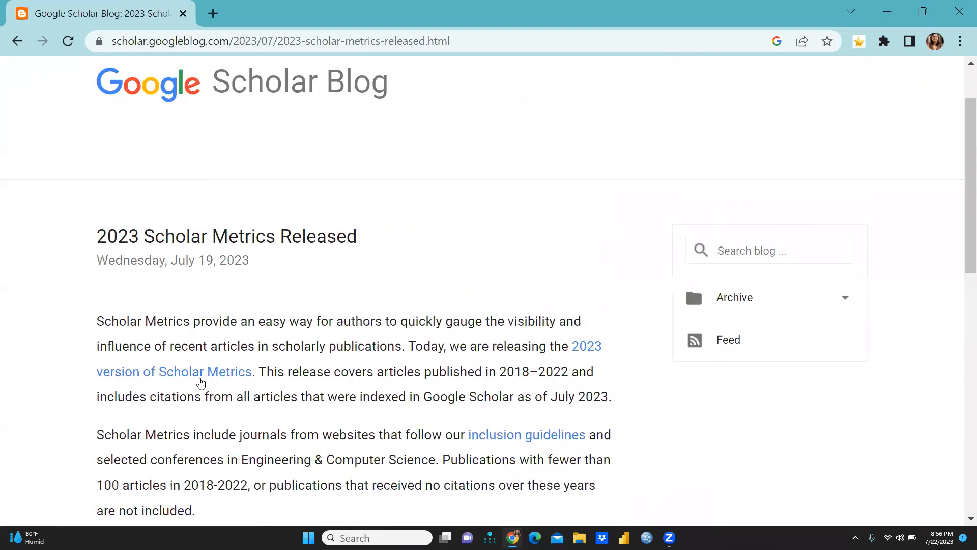
click(197, 371)
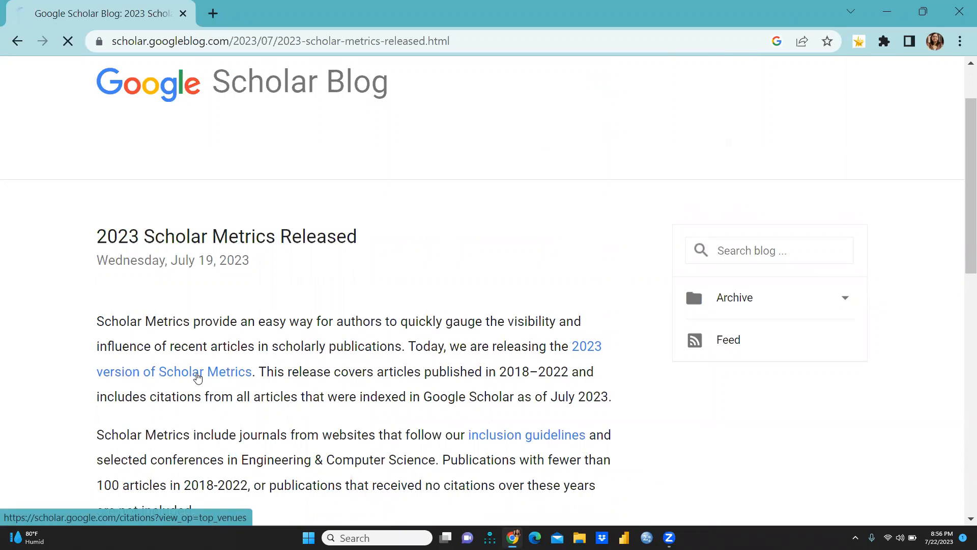
Step: Load the Top publications page and browse the Categories list without picking one
click(198, 372)
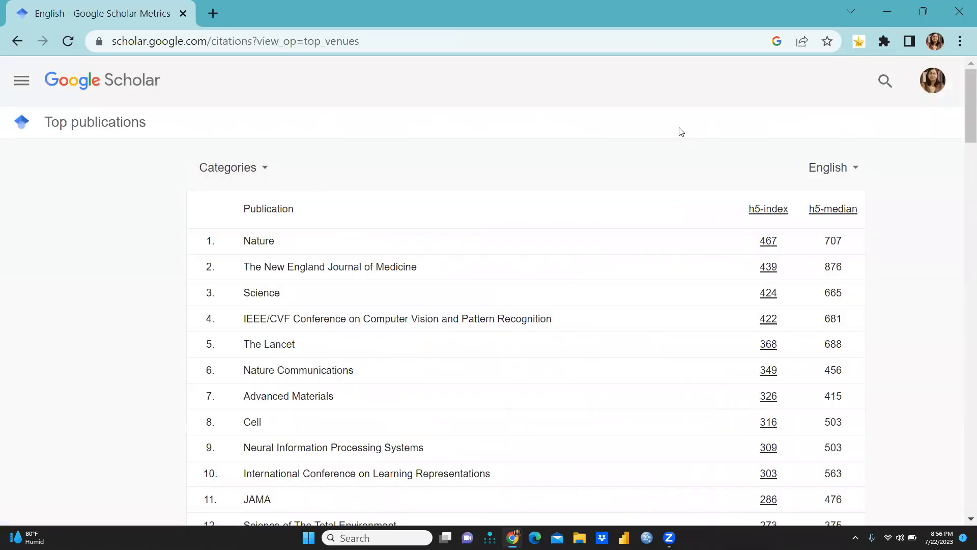
mouse_move(293, 191)
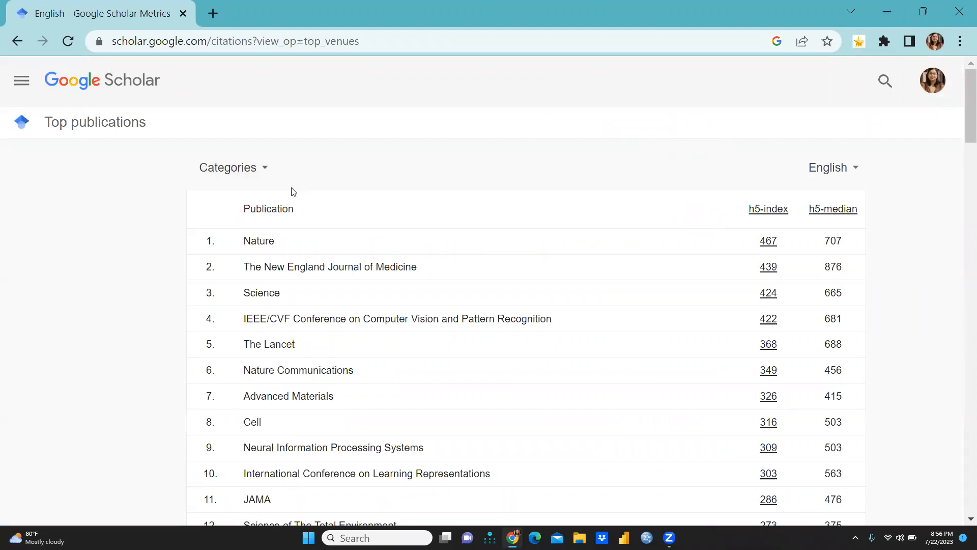
click(233, 167)
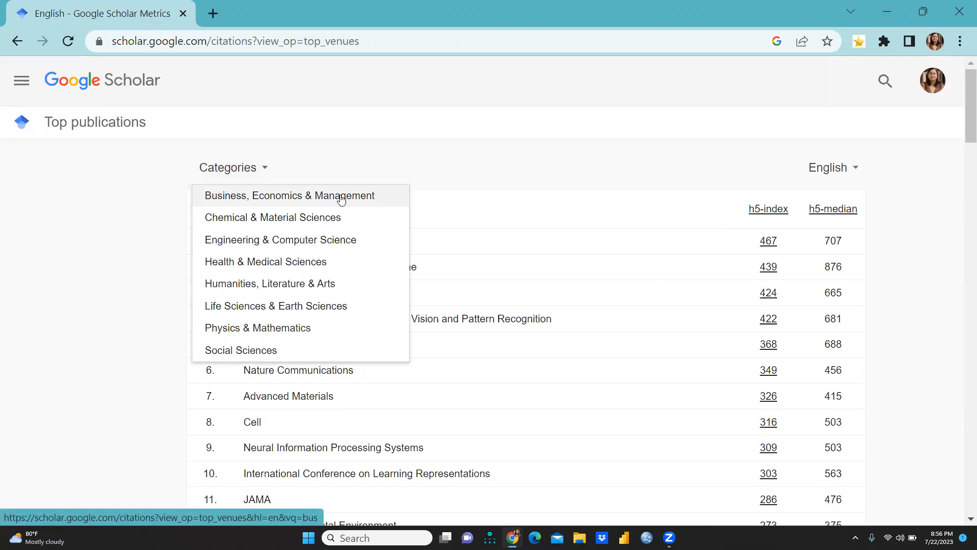
mouse_move(335, 218)
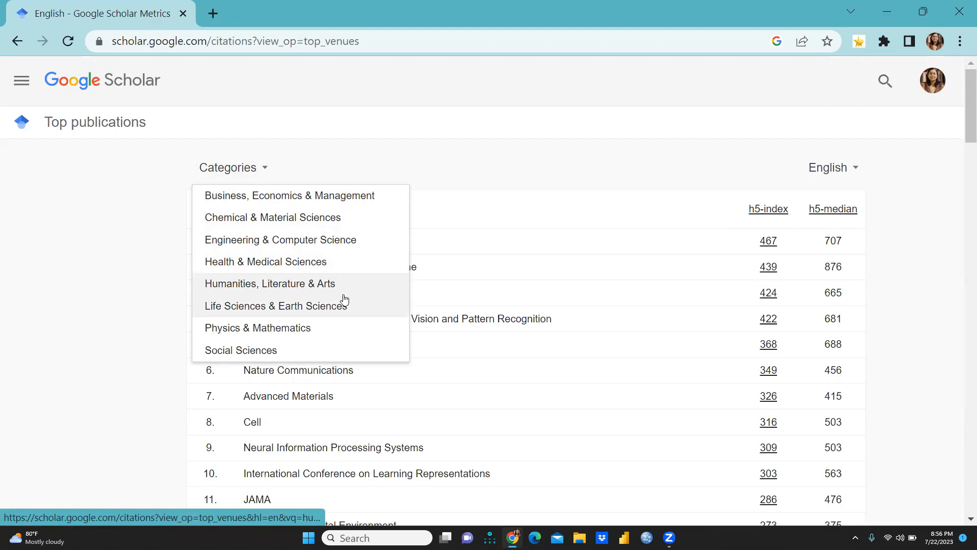
mouse_move(261, 350)
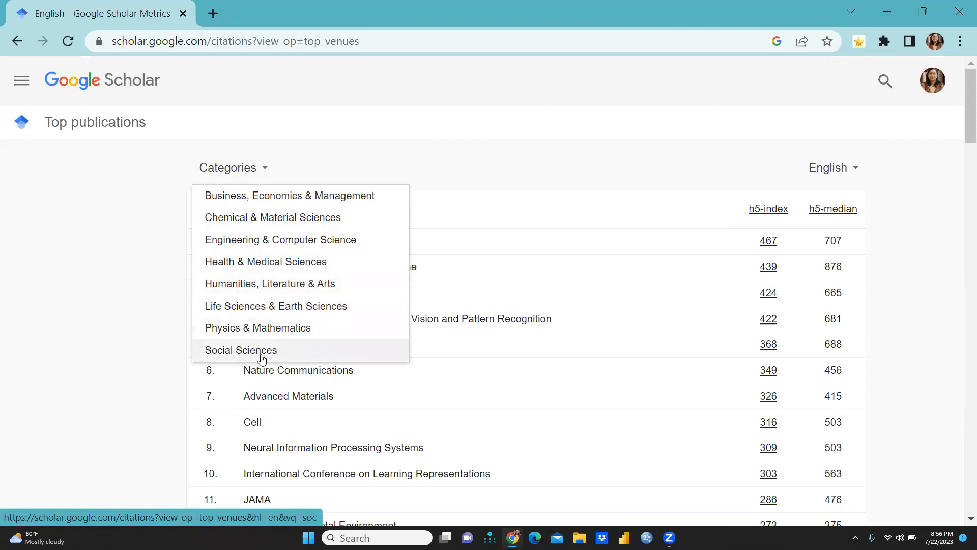
mouse_move(511, 183)
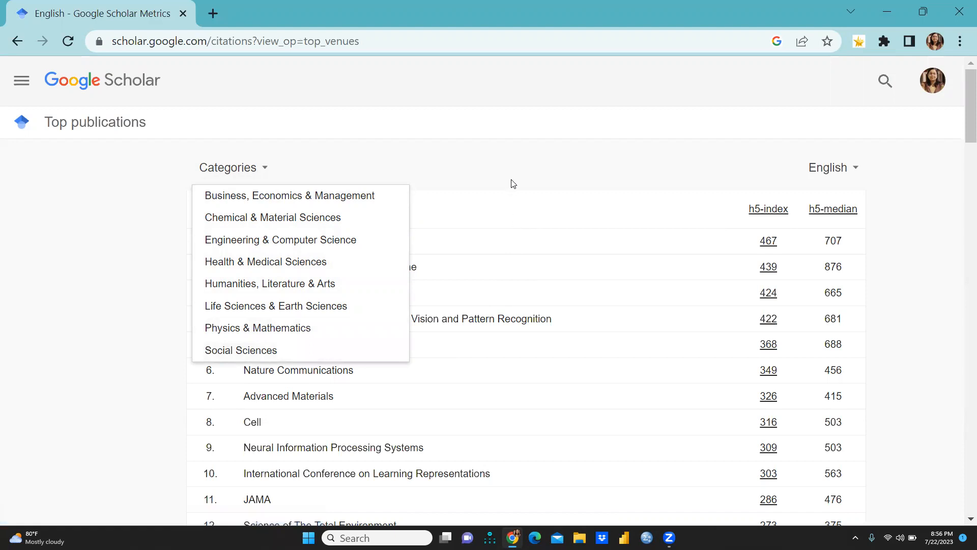
click(511, 183)
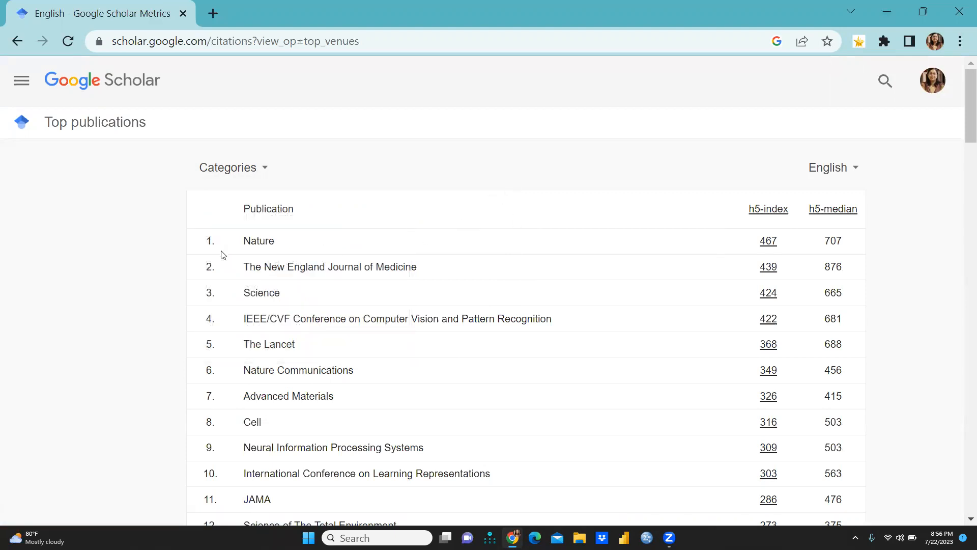
mouse_move(296, 256)
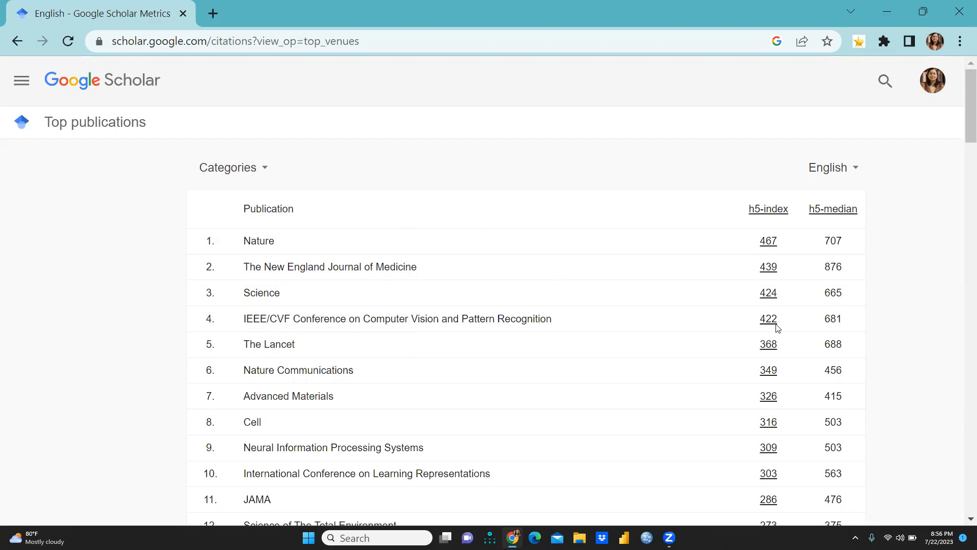
mouse_move(680, 272)
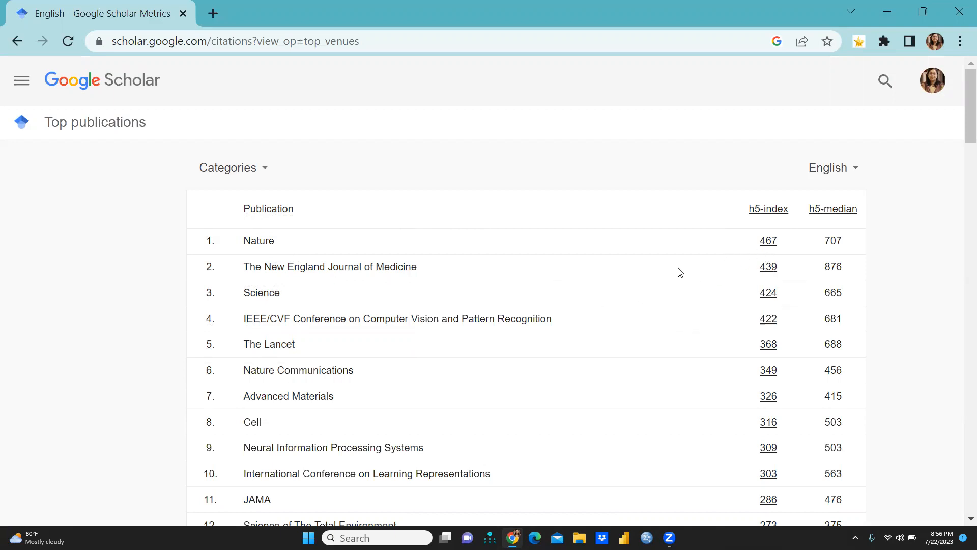
mouse_move(855, 243)
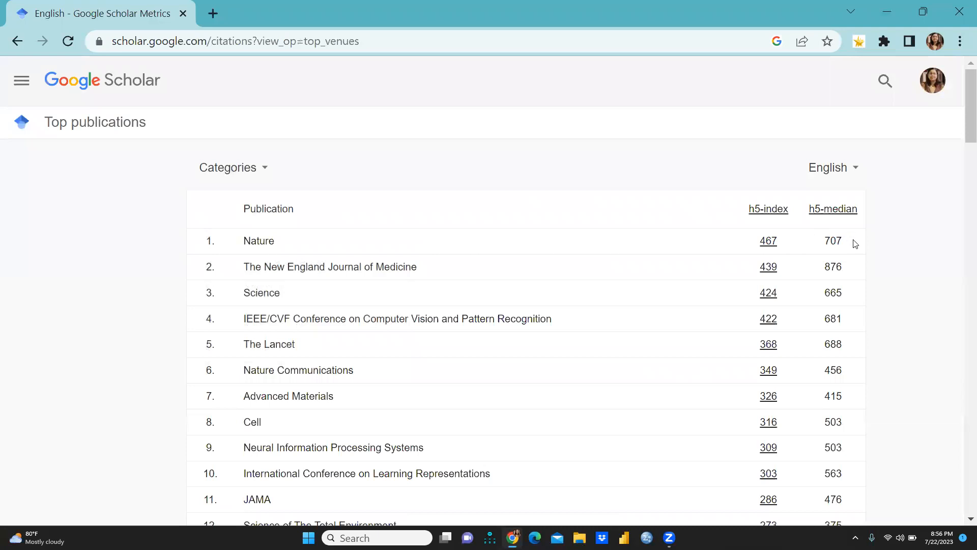
mouse_move(36, 225)
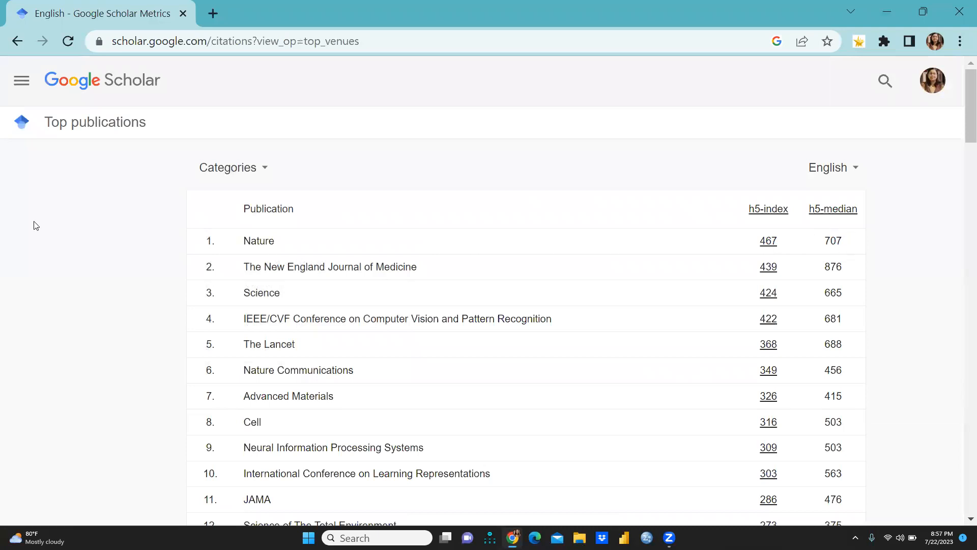
mouse_move(329, 282)
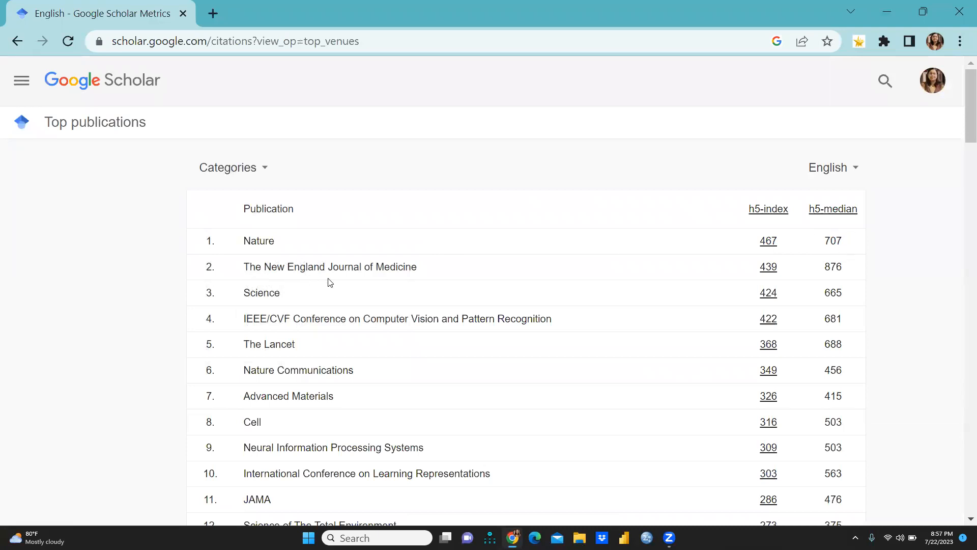
mouse_move(726, 240)
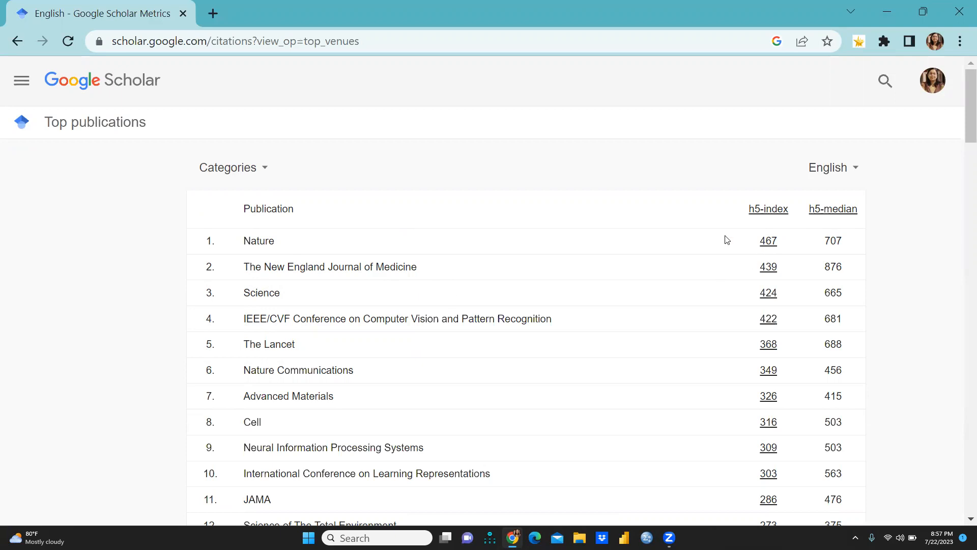
mouse_move(336, 264)
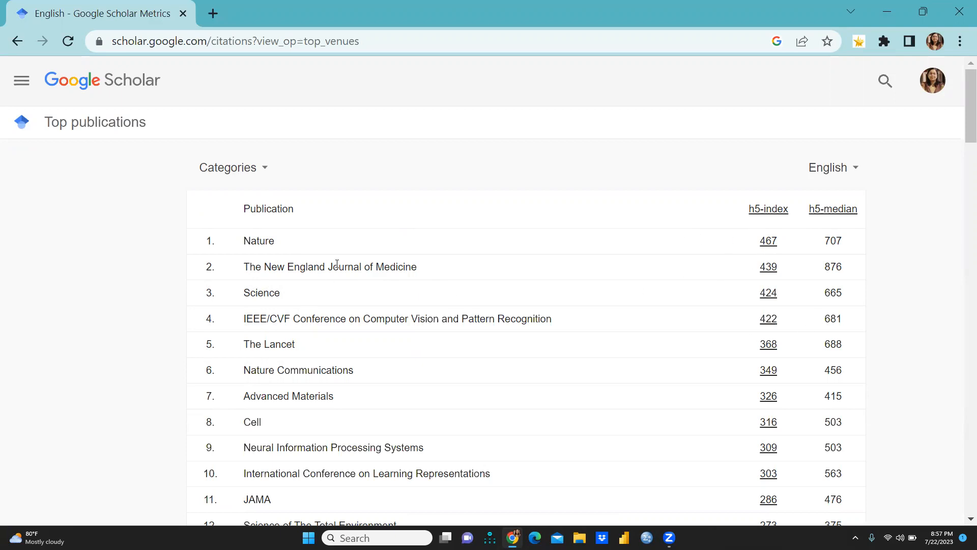
Step: Scroll the overall English ranking down to around entry 97
scroll(down, 3)
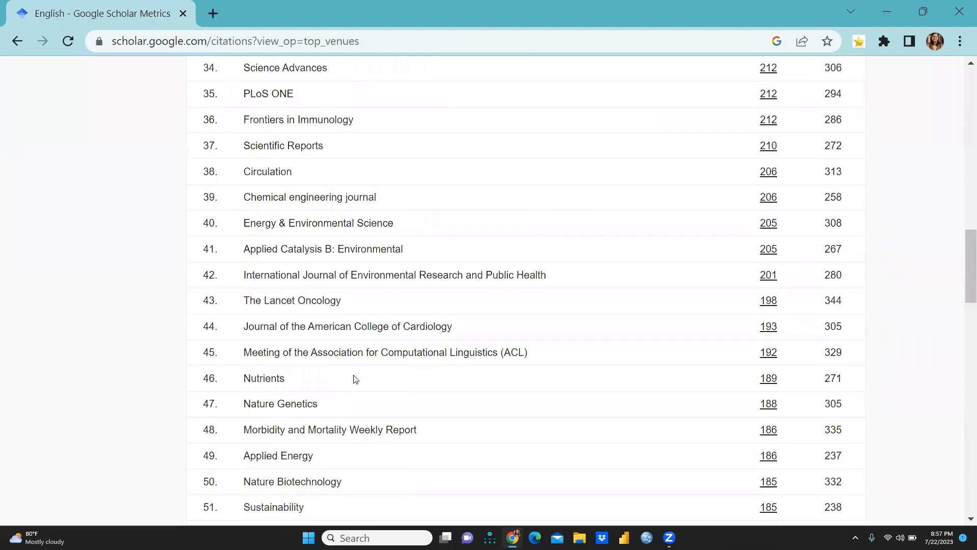
scroll(down, 3)
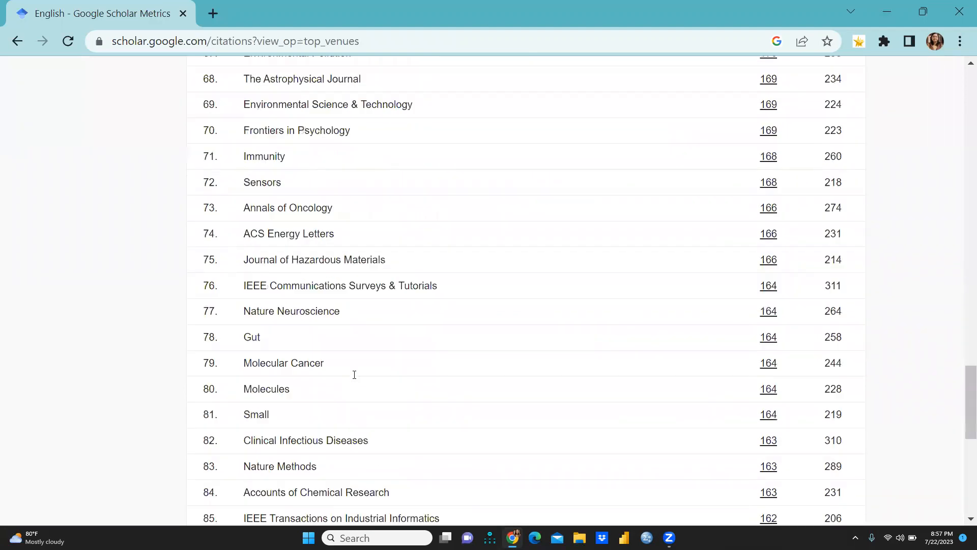
scroll(down, 3)
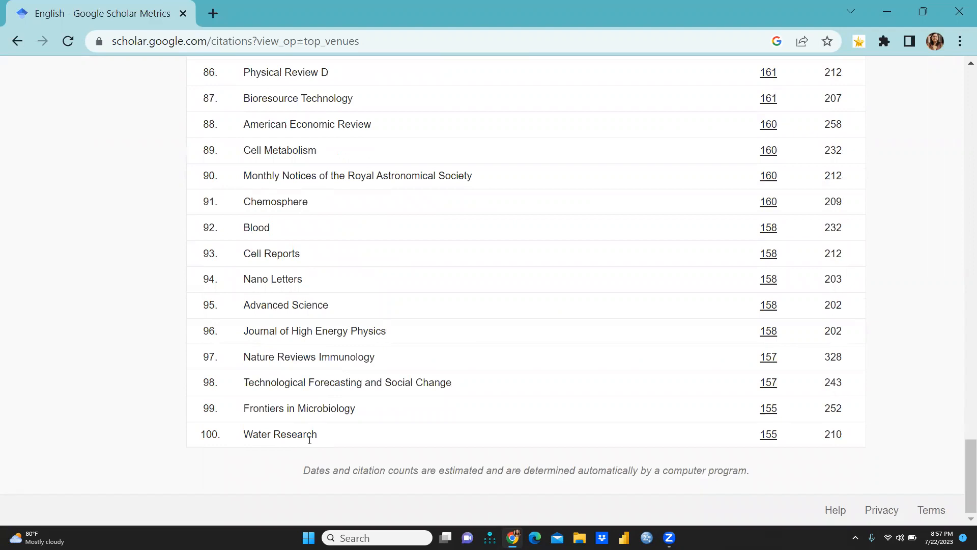
mouse_move(236, 416)
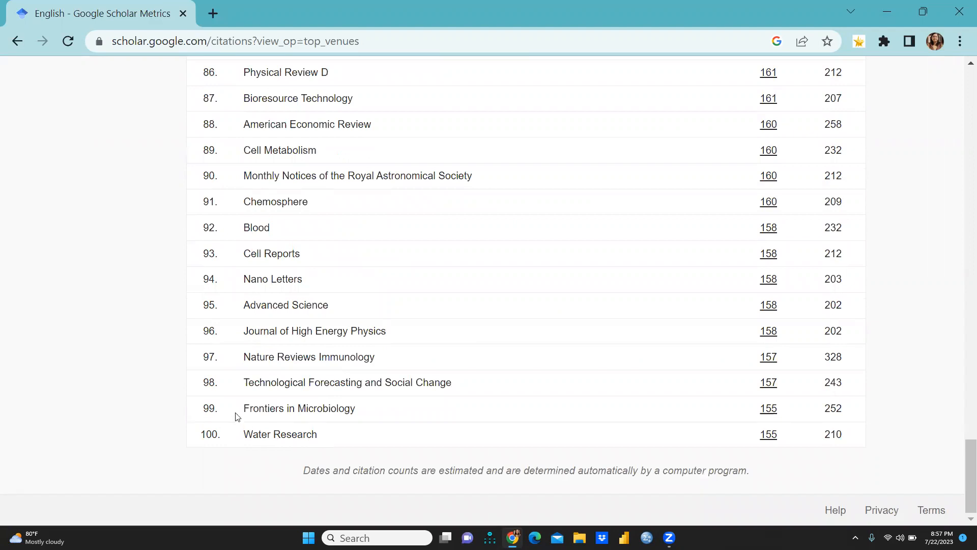
mouse_move(472, 422)
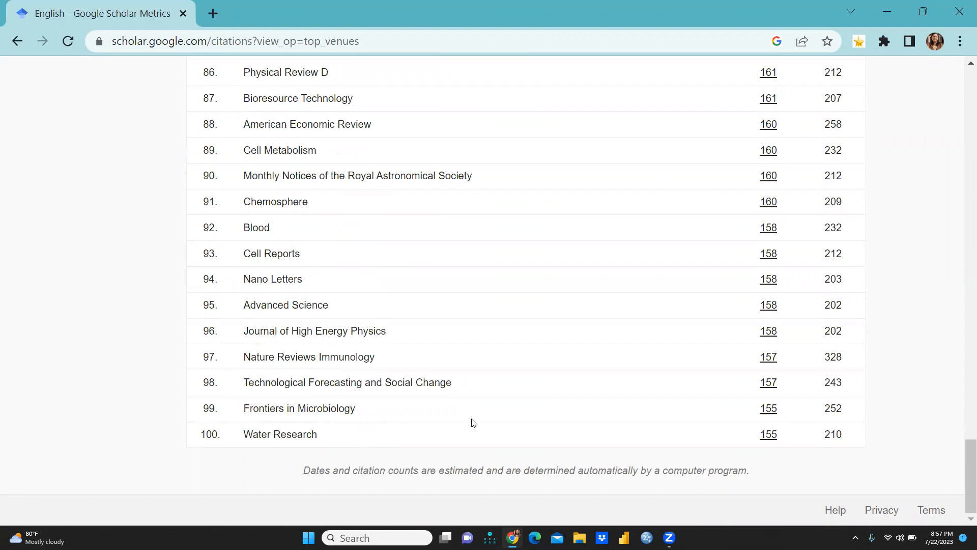
mouse_move(226, 395)
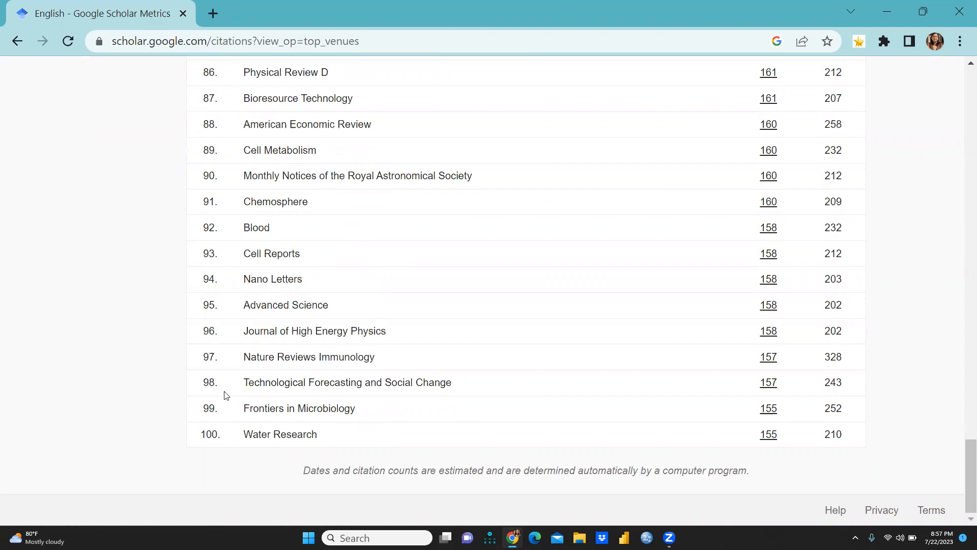
mouse_move(384, 396)
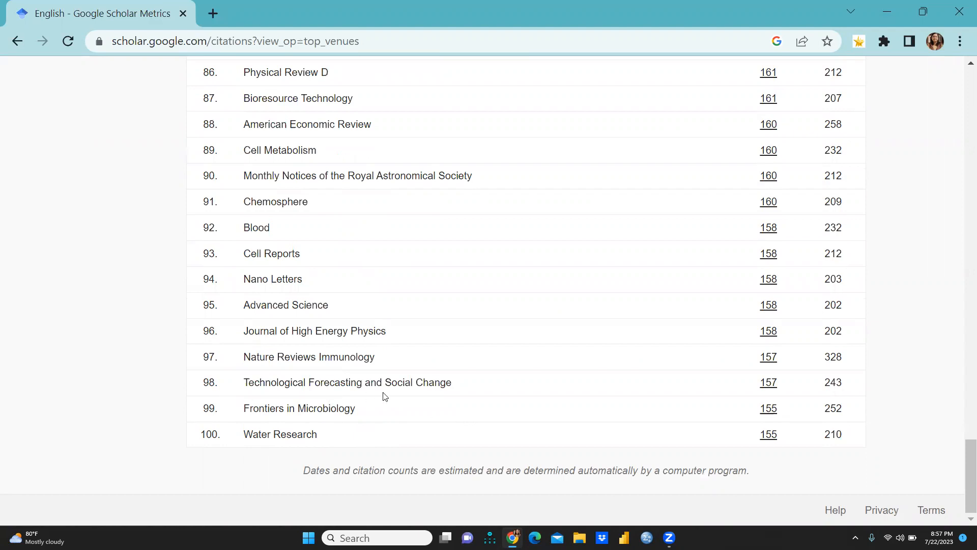
mouse_move(242, 372)
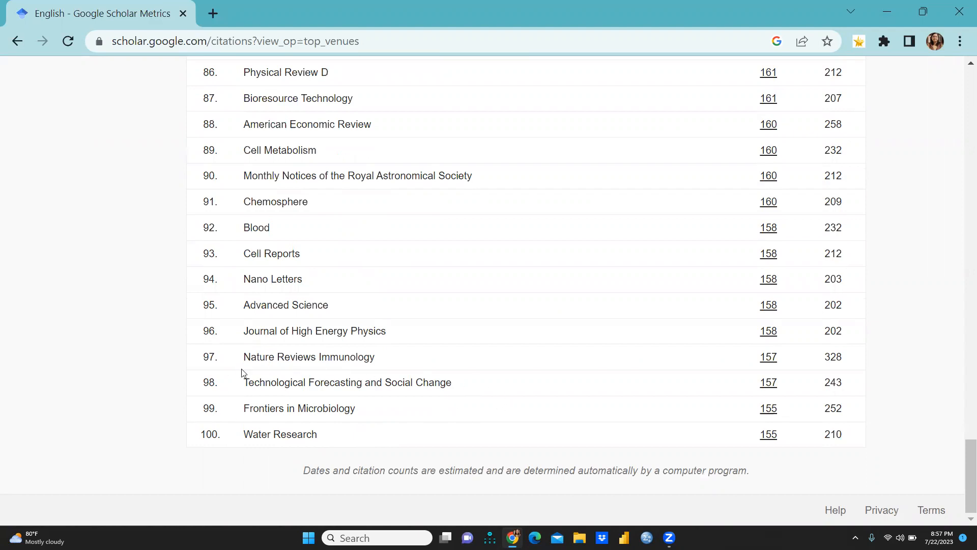
mouse_move(461, 417)
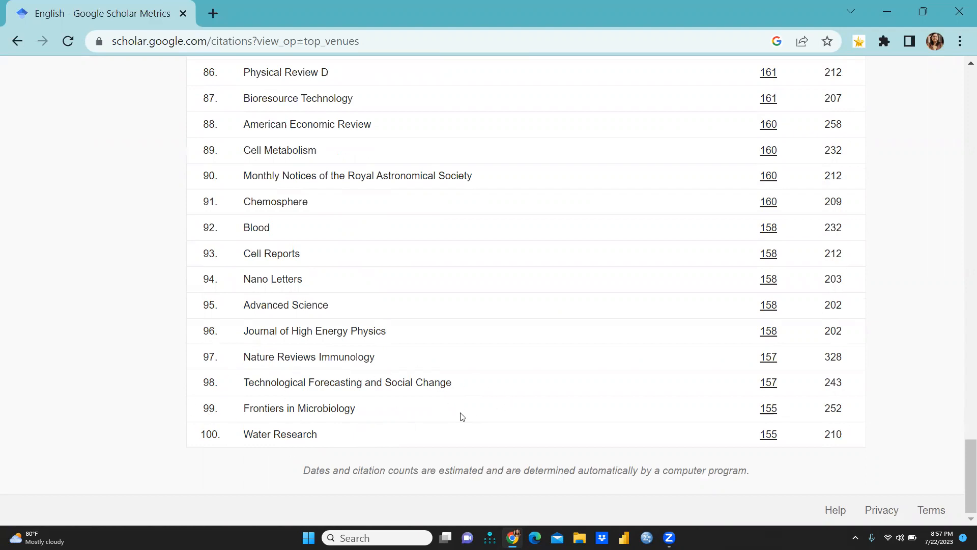
scroll(up, 3)
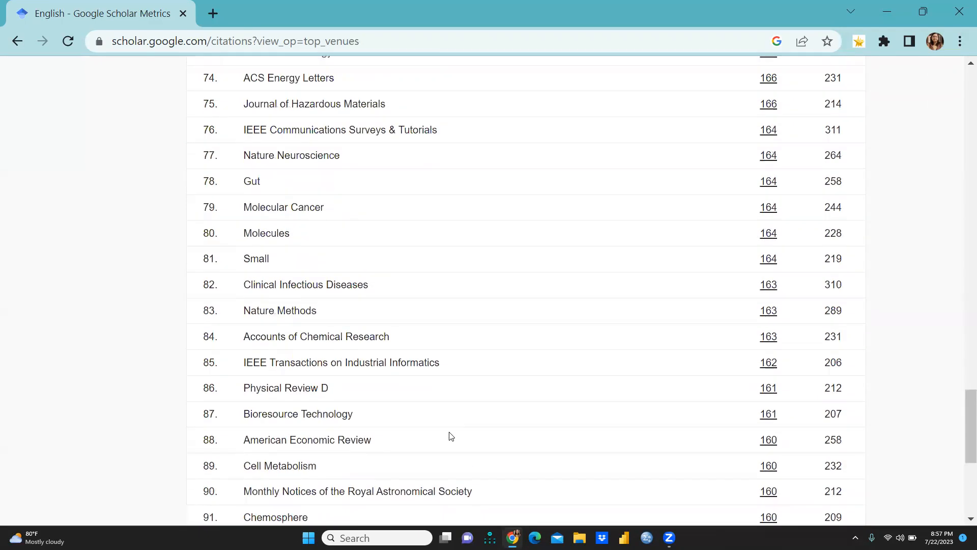
scroll(up, 3)
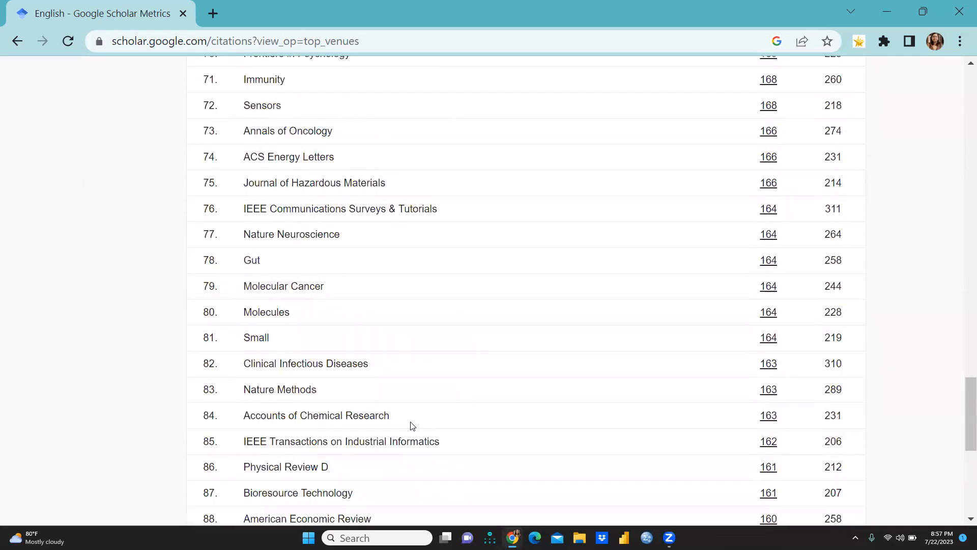
scroll(down, 3)
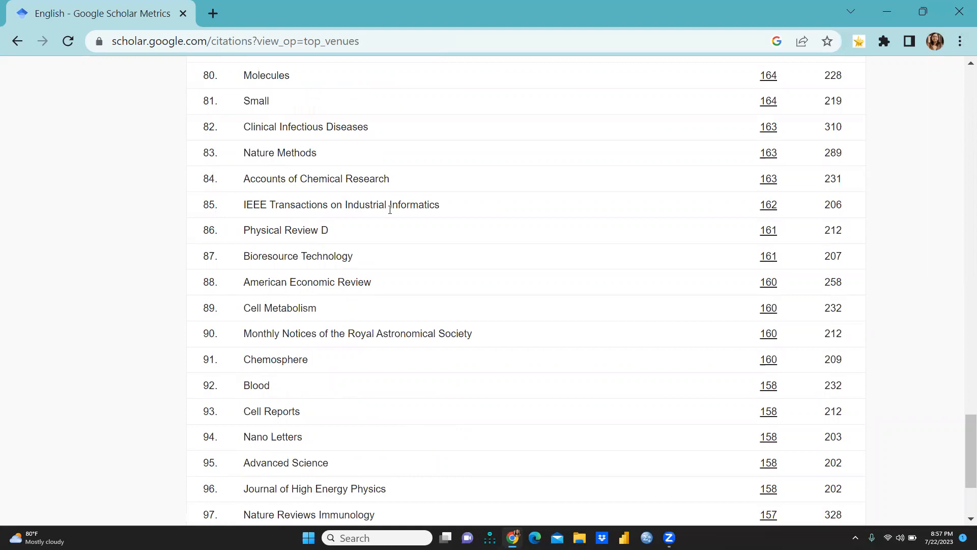
mouse_move(439, 333)
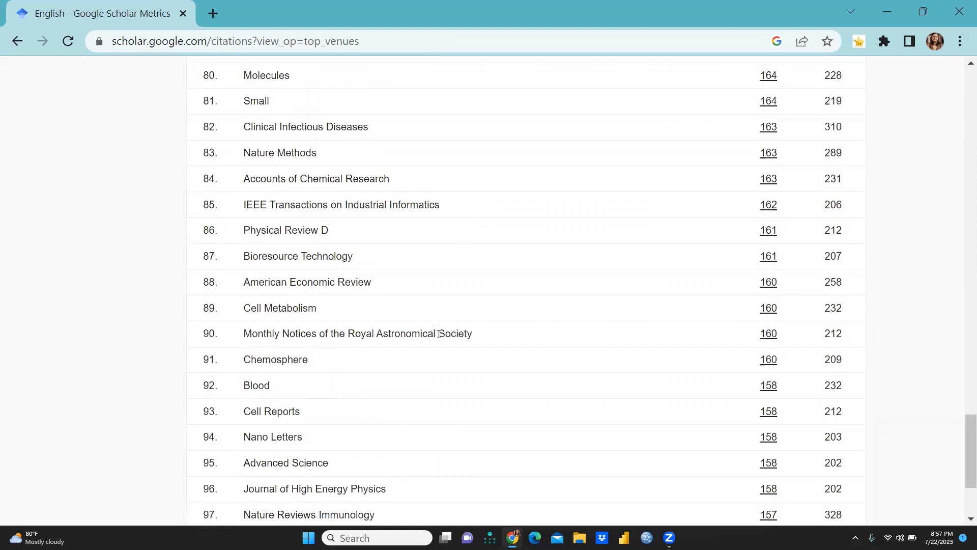
Step: Return to the top of the ranking and show the research categories list
scroll(up, 3)
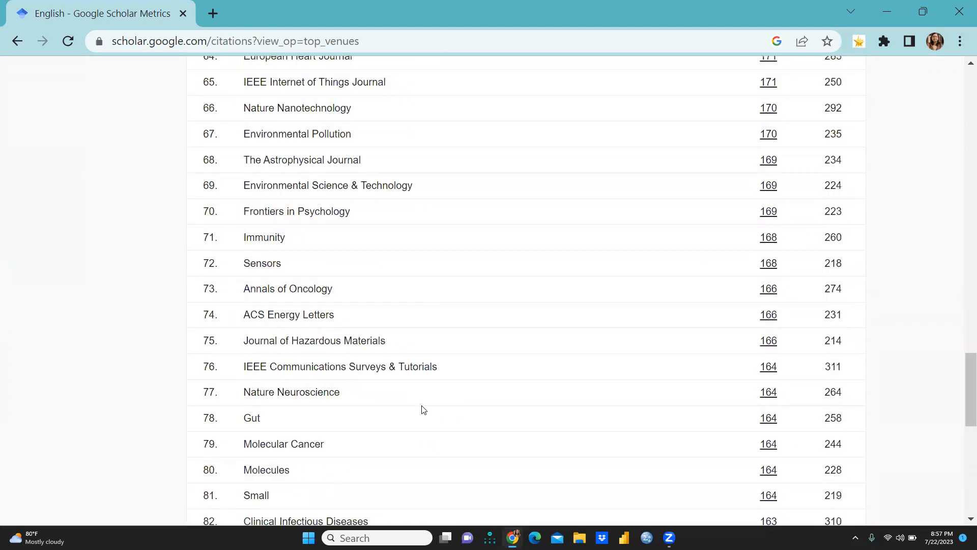
scroll(up, 3)
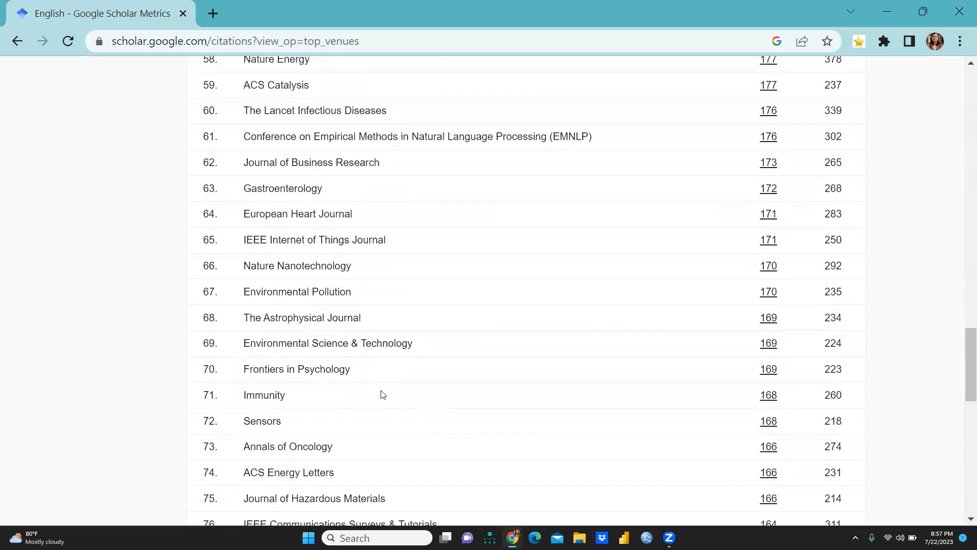
scroll(up, 3)
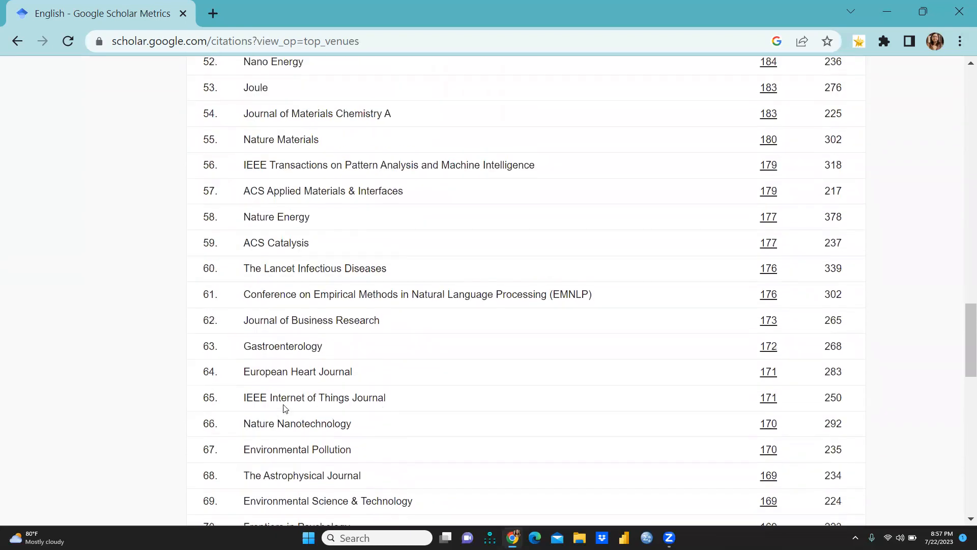
scroll(up, 3)
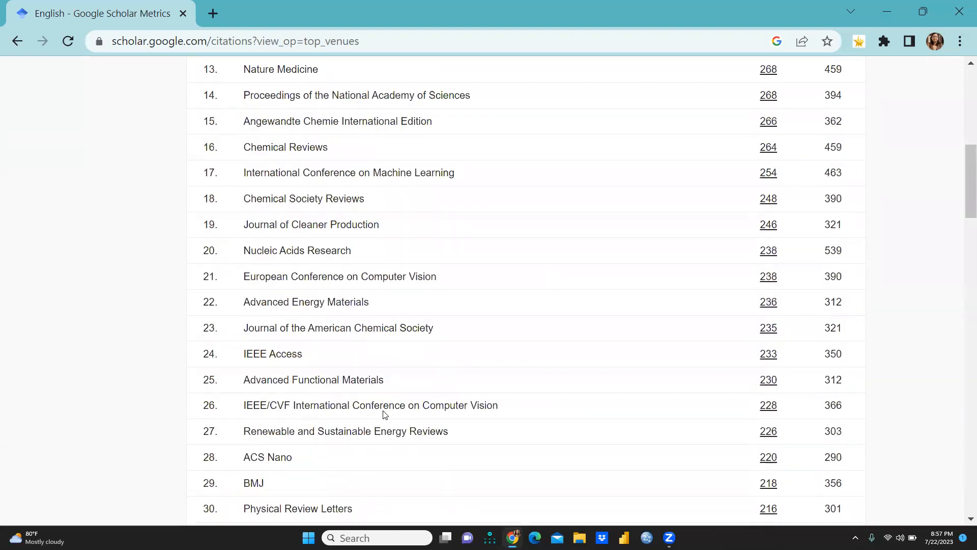
click(233, 167)
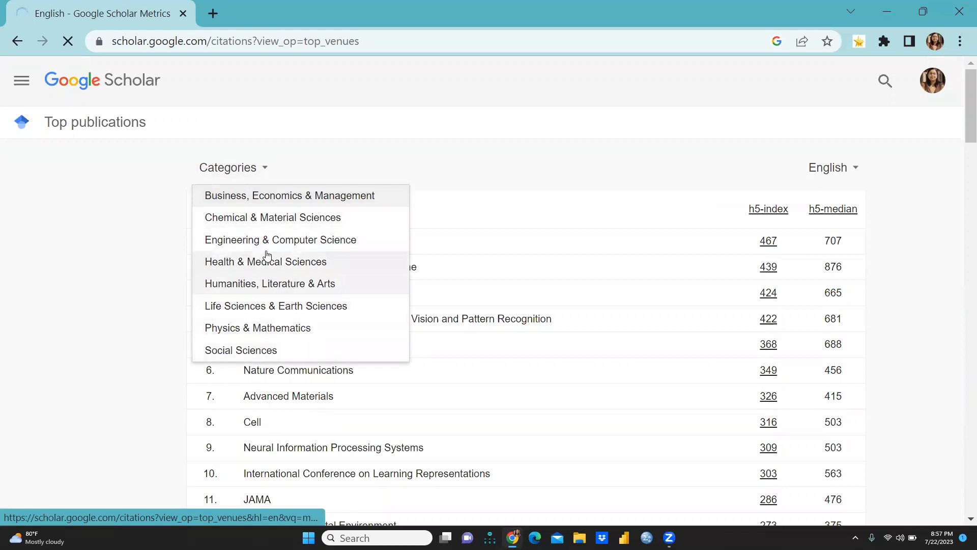
Step: Show the Business, Economics & Management ranking and read all 20 entries, back to the top
click(289, 195)
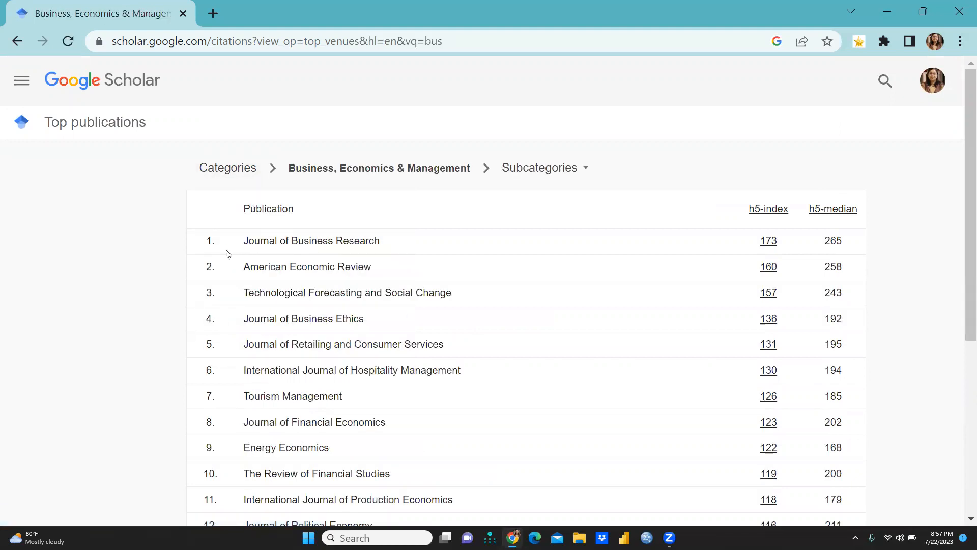
mouse_move(449, 418)
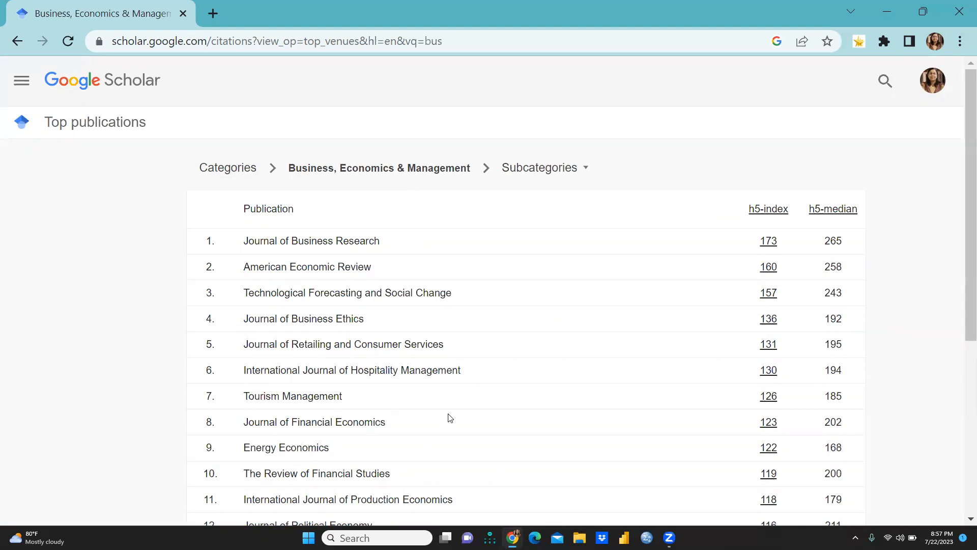
mouse_move(266, 283)
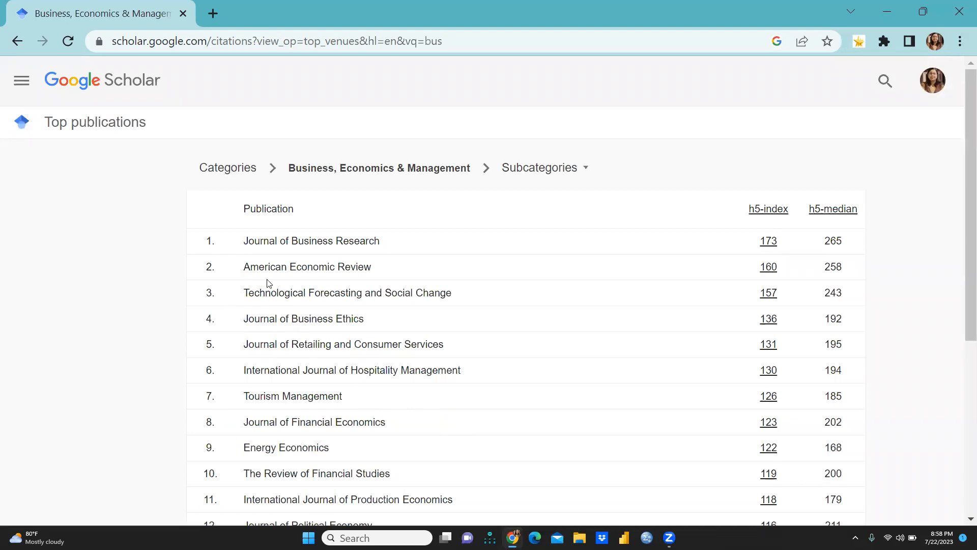
mouse_move(415, 303)
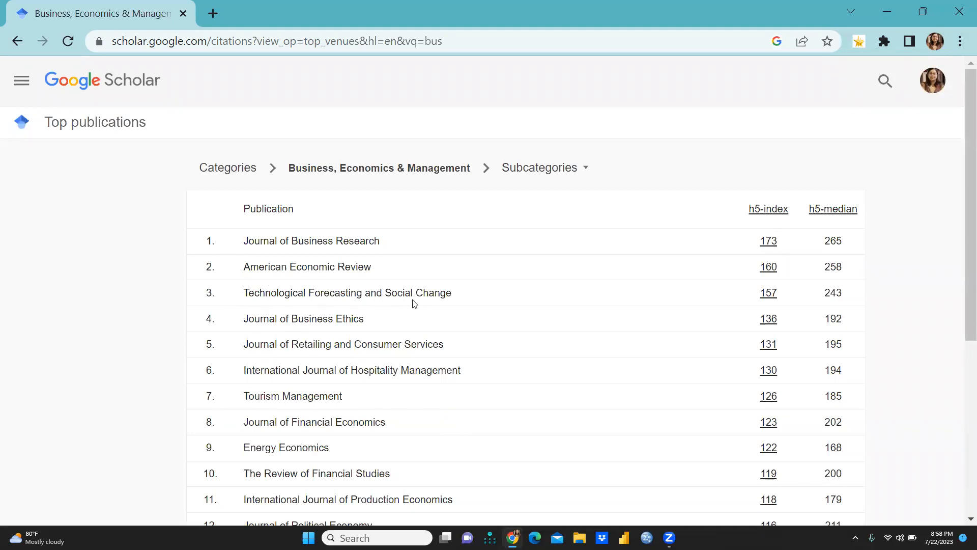
mouse_move(425, 354)
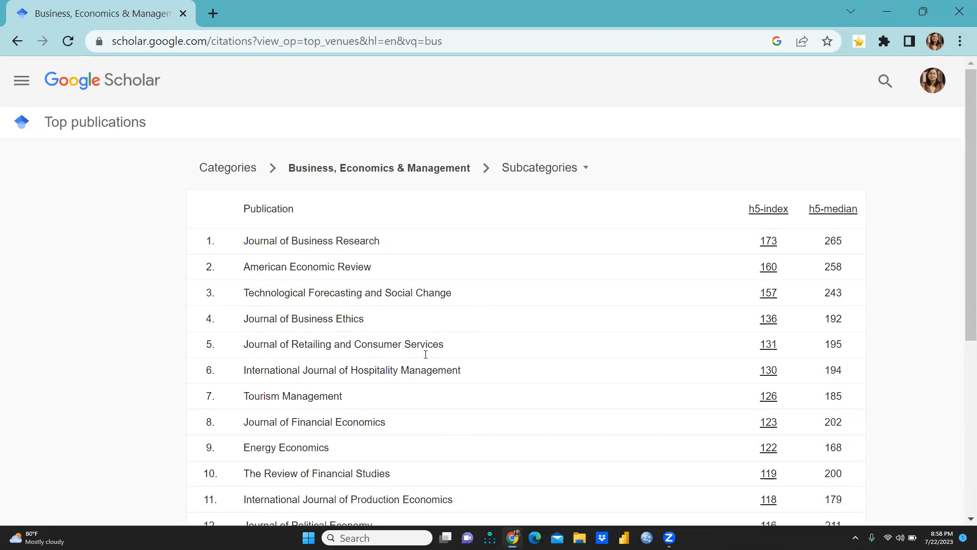
mouse_move(438, 344)
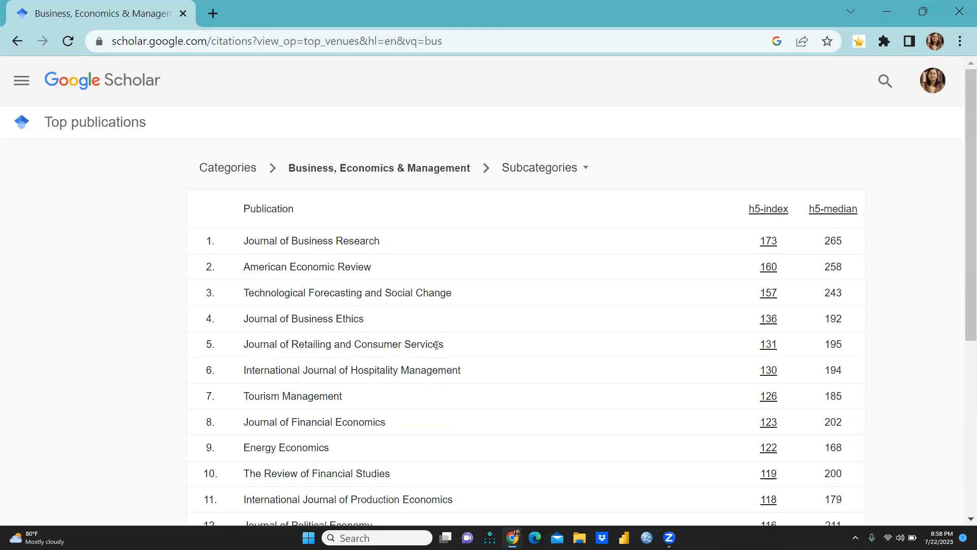
mouse_move(143, 362)
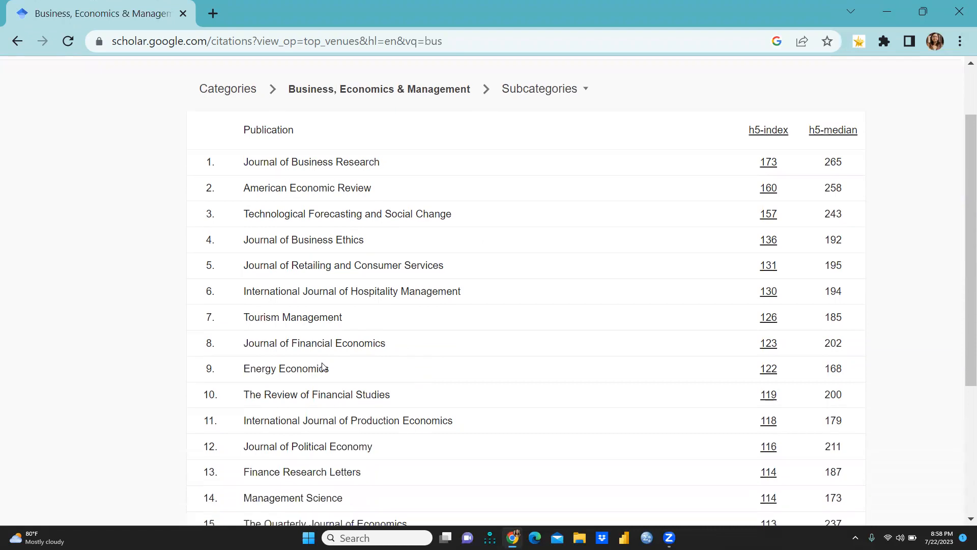
scroll(down, 3)
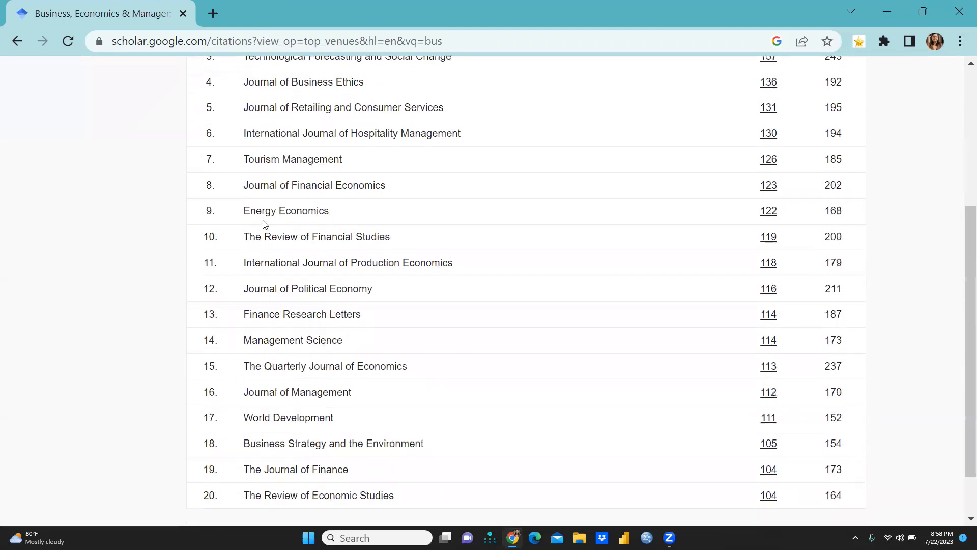
mouse_move(341, 225)
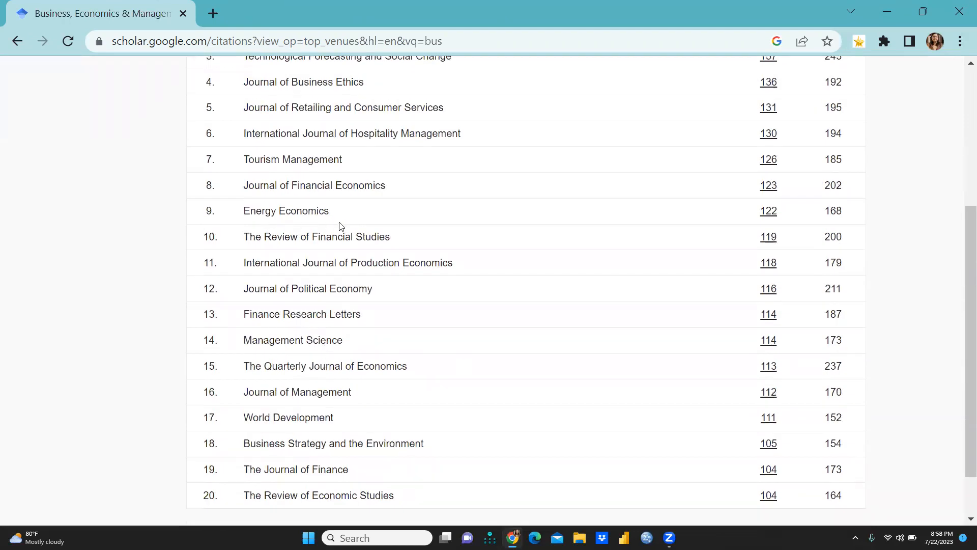
scroll(down, 3)
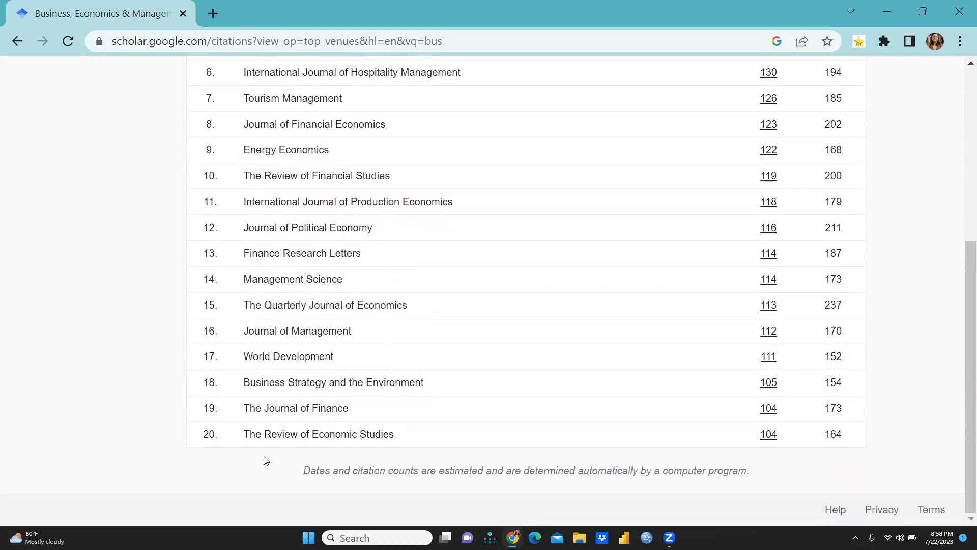
mouse_move(231, 451)
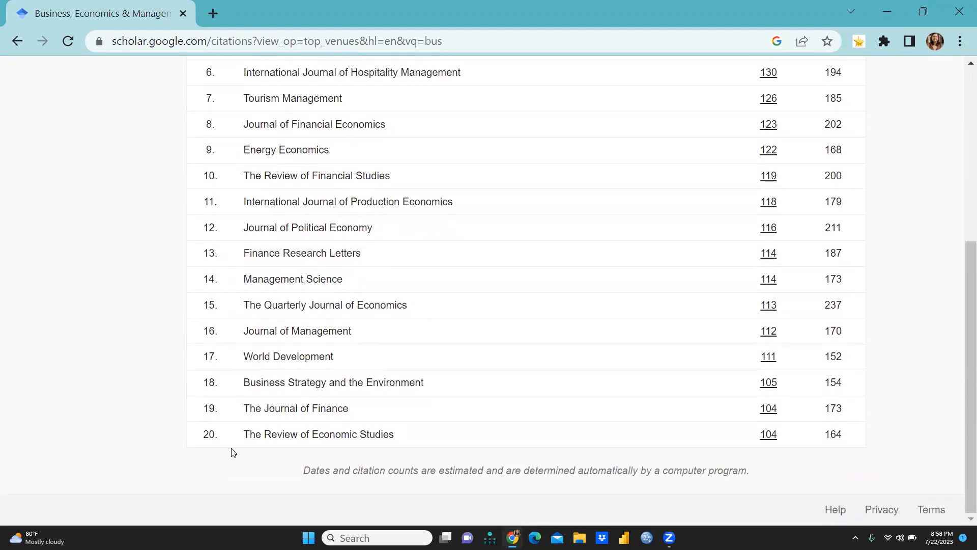
mouse_move(244, 423)
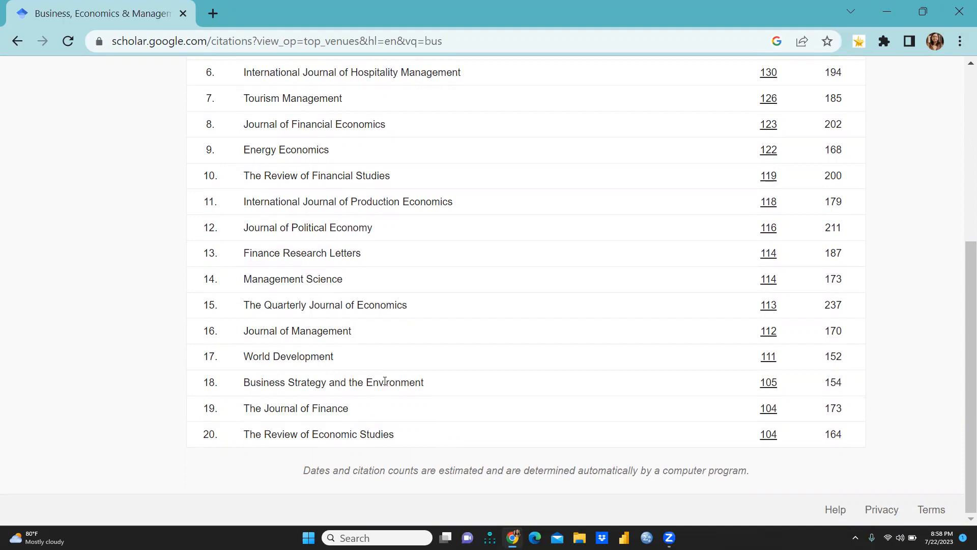
mouse_move(416, 311)
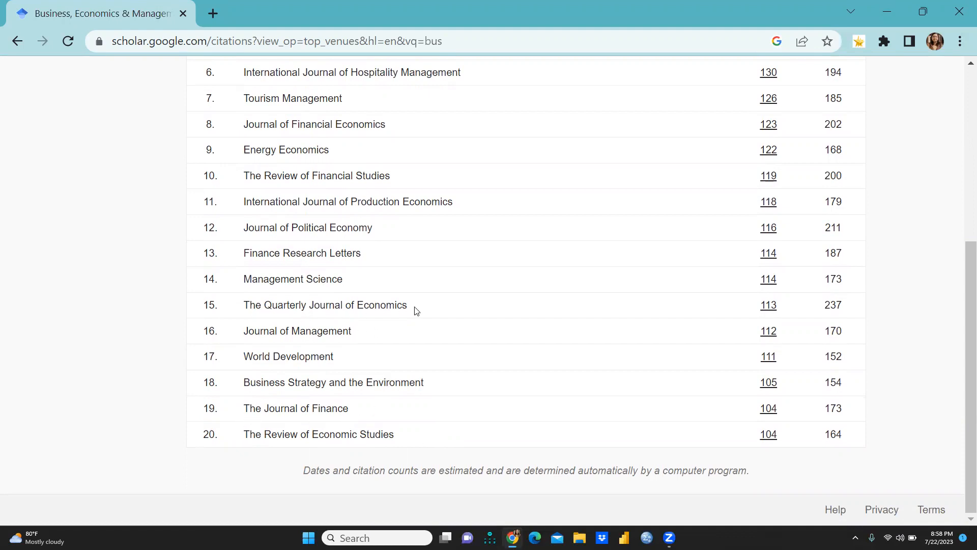
mouse_move(217, 272)
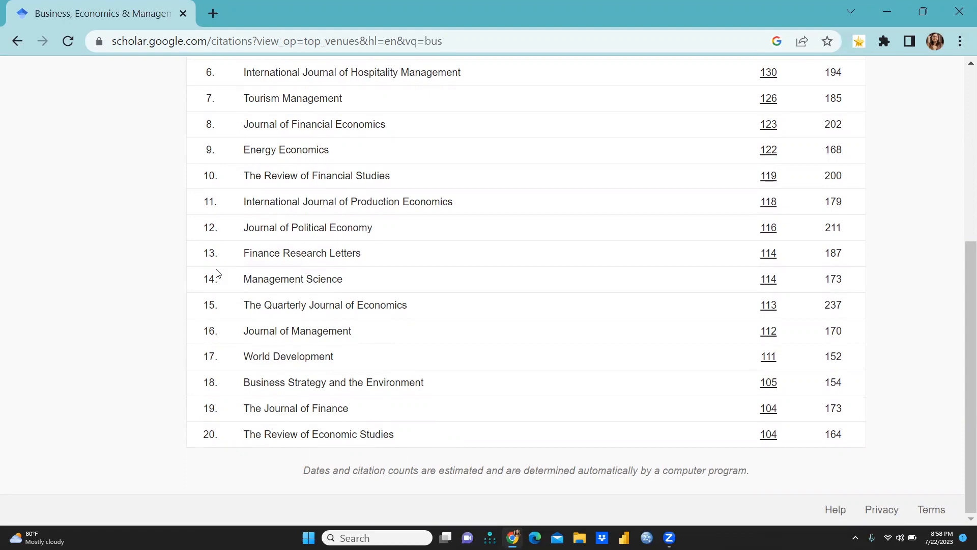
mouse_move(283, 276)
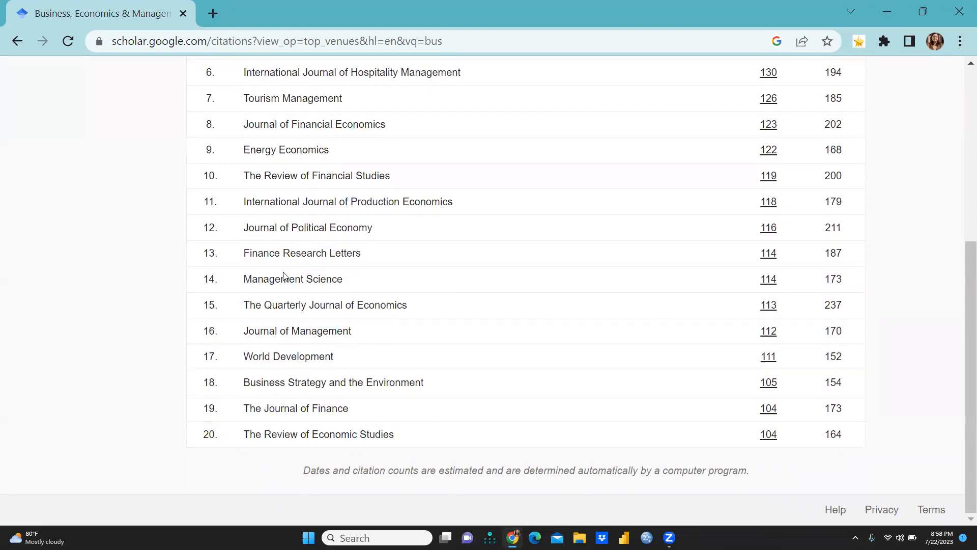
scroll(up, 3)
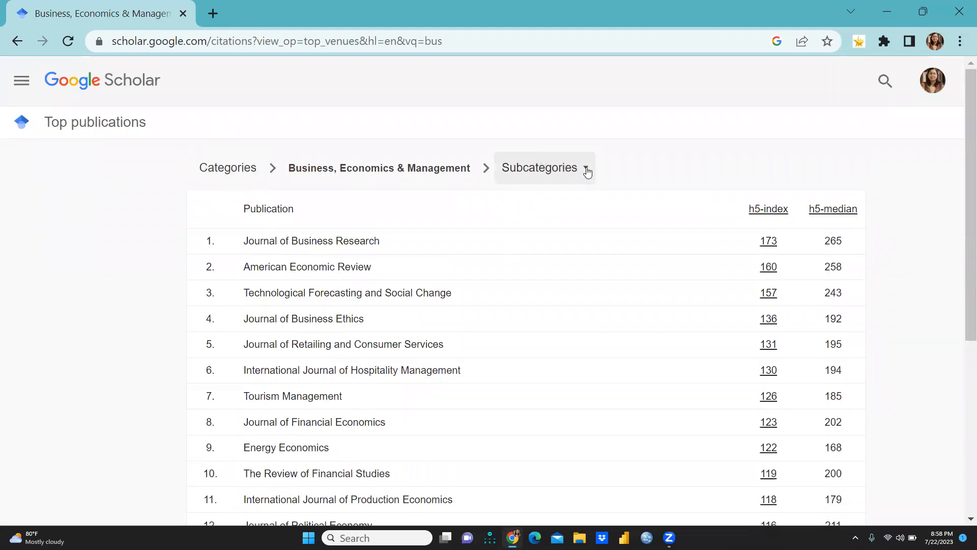
Step: Pick the Tourism & Hospitality subcategory, read its 20 publications, and return to the overall ranking
click(539, 167)
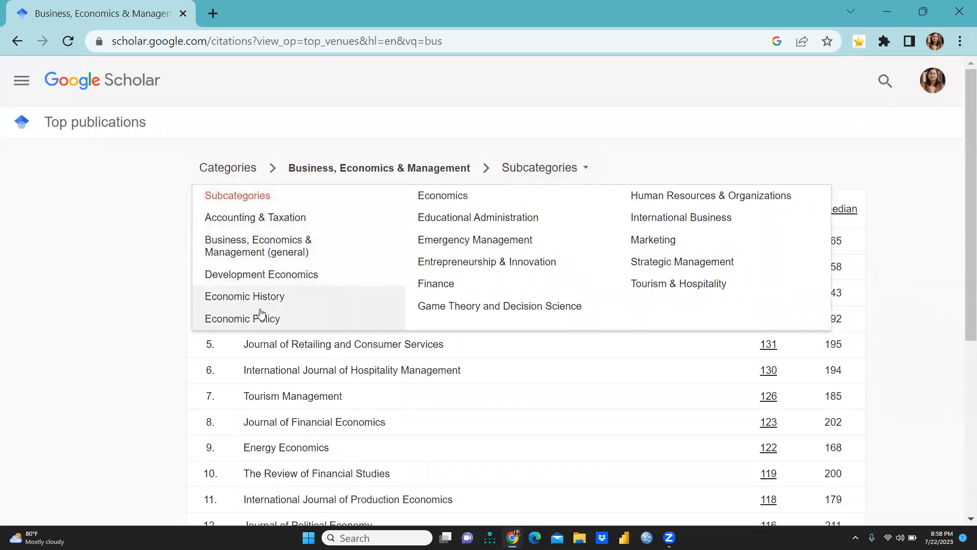
mouse_move(73, 250)
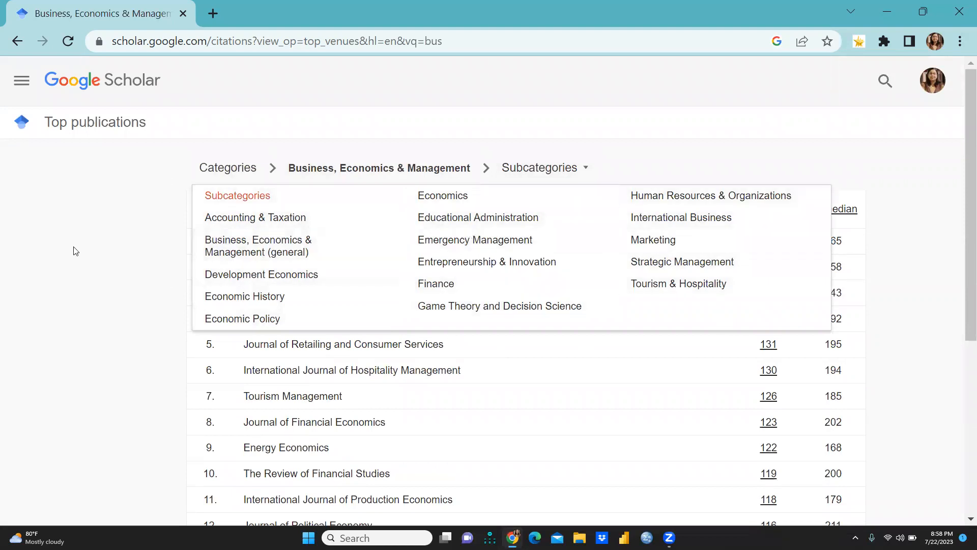
mouse_move(646, 169)
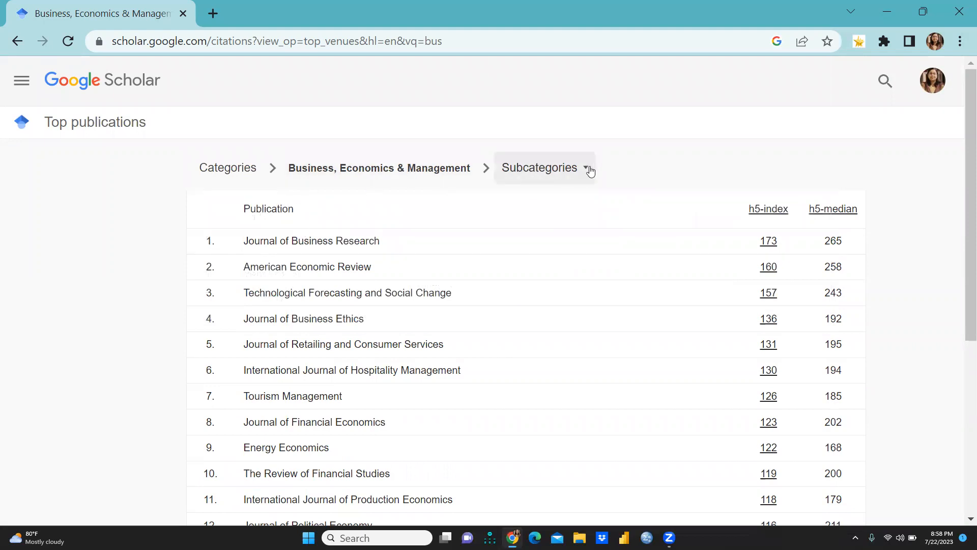
click(544, 167)
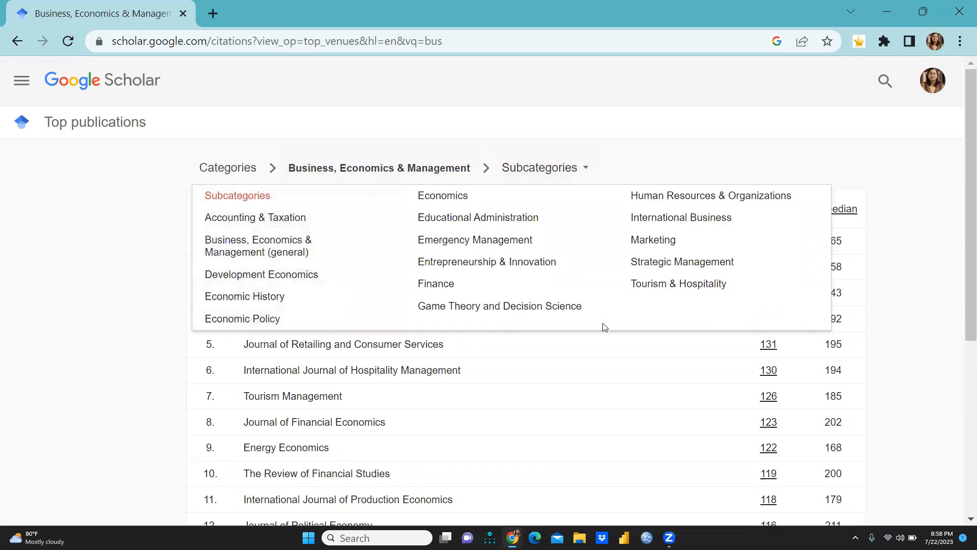
click(678, 282)
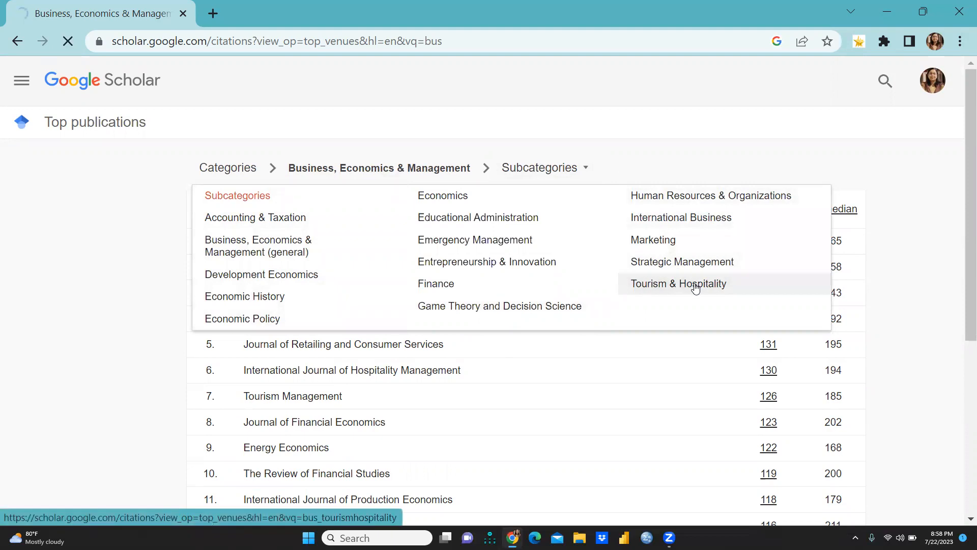
click(678, 283)
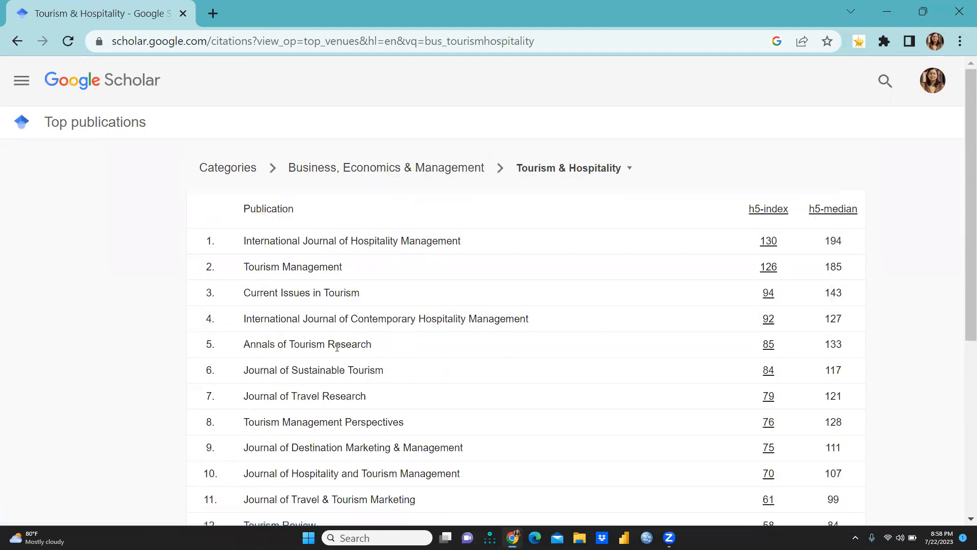
mouse_move(316, 287)
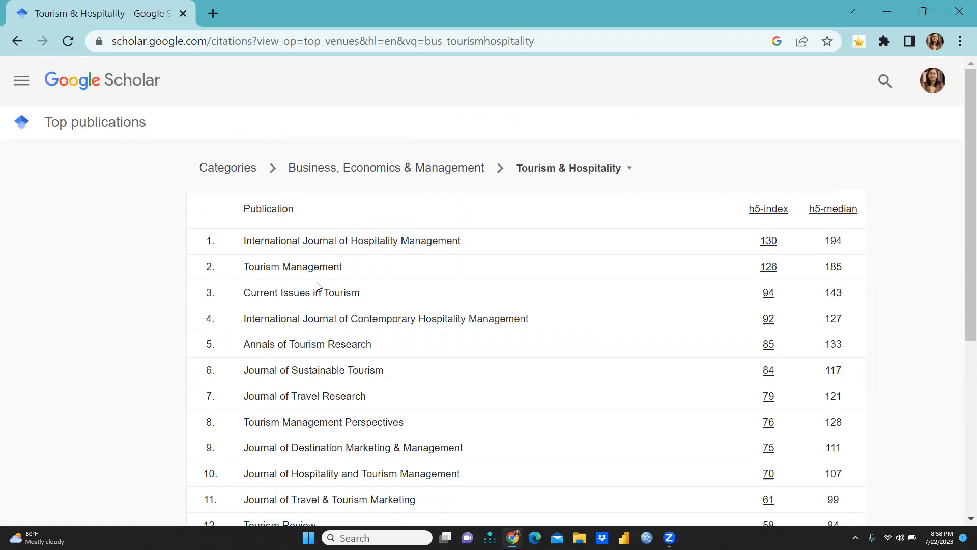
scroll(down, 3)
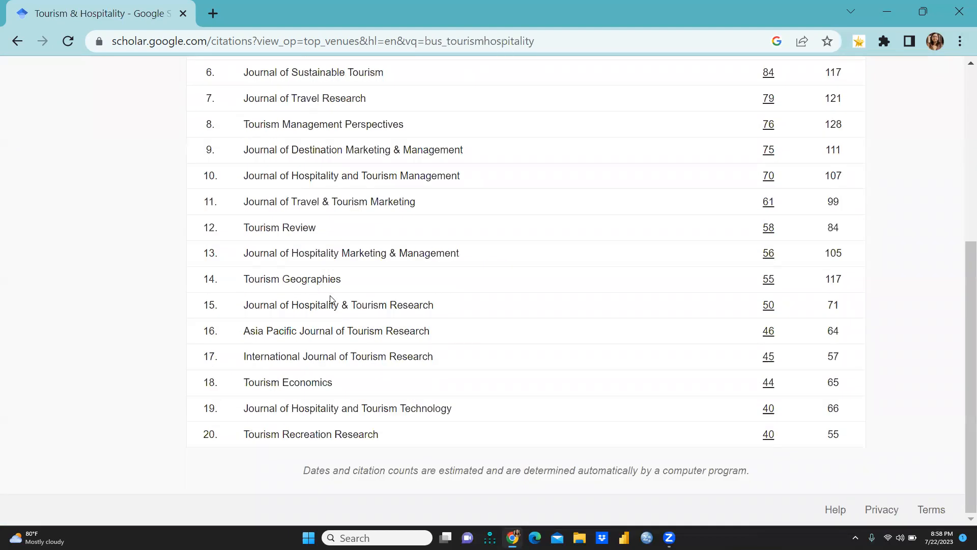
scroll(up, 3)
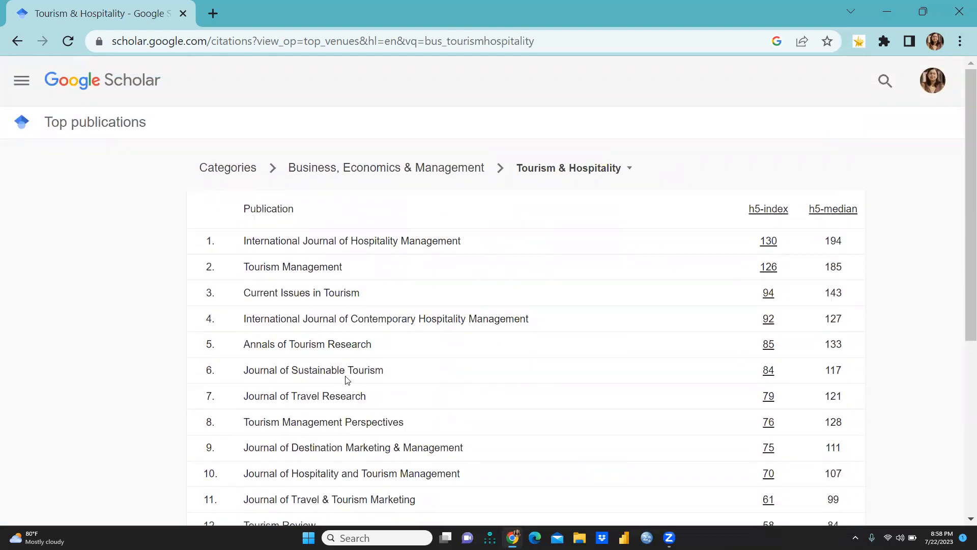
click(227, 167)
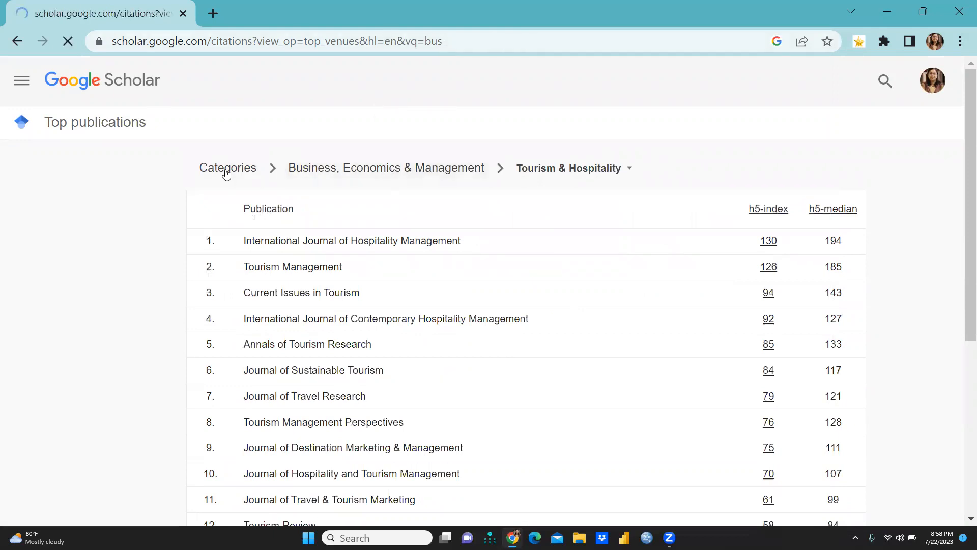
Step: Choose Humanities, Literature & Arts, scroll its top 20, and return to the overall ranking
click(228, 167)
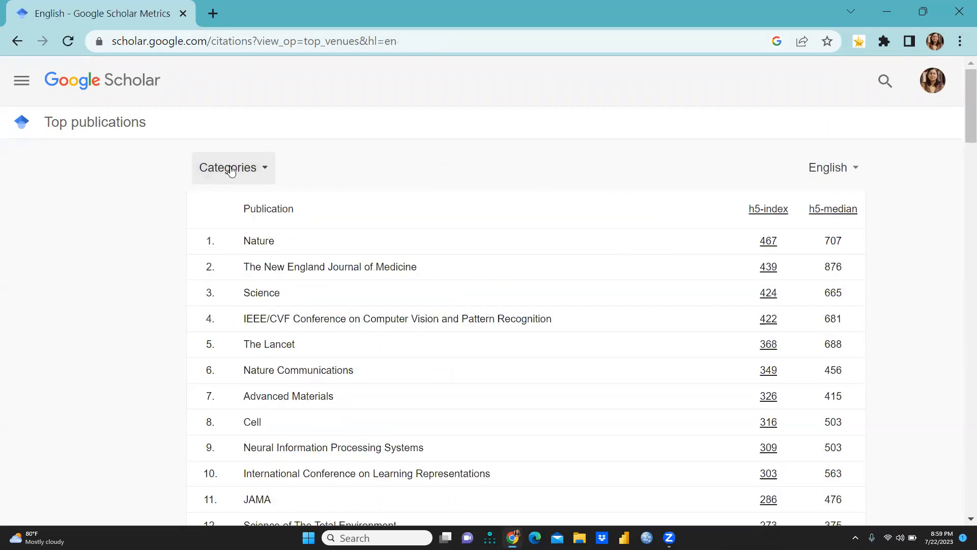
click(233, 167)
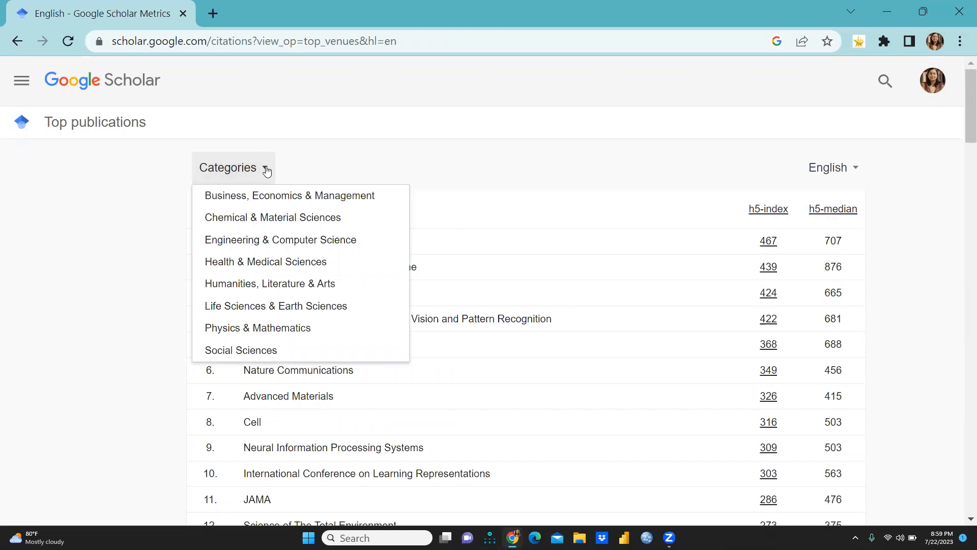
mouse_move(293, 306)
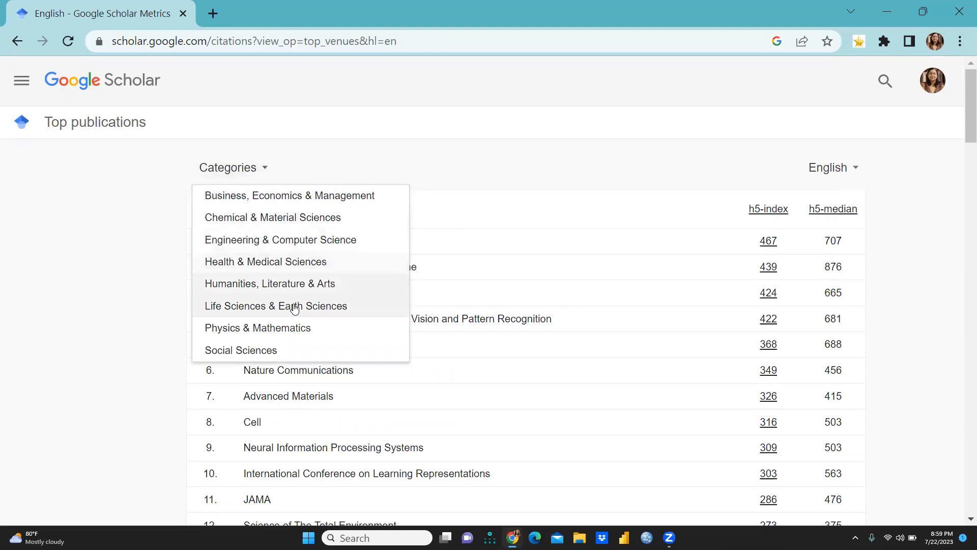
click(270, 283)
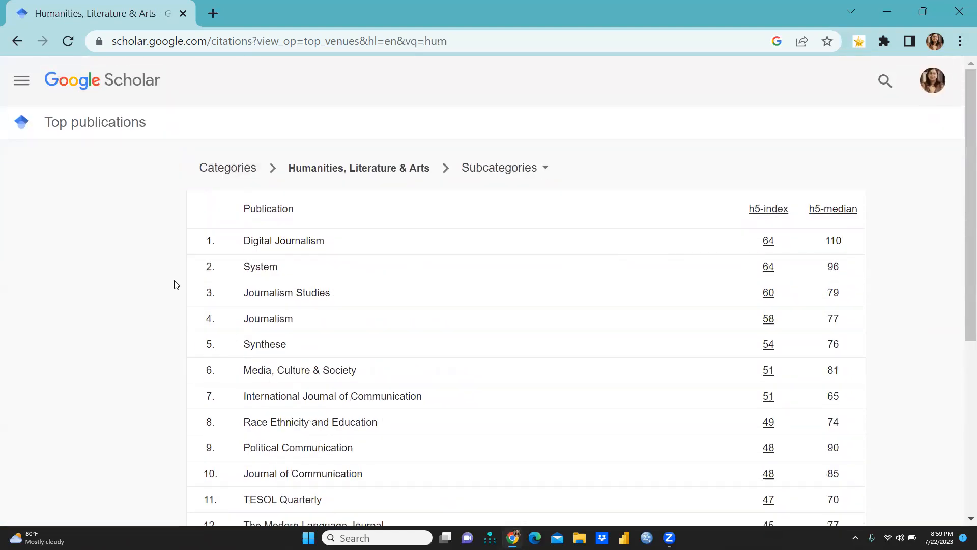
mouse_move(313, 314)
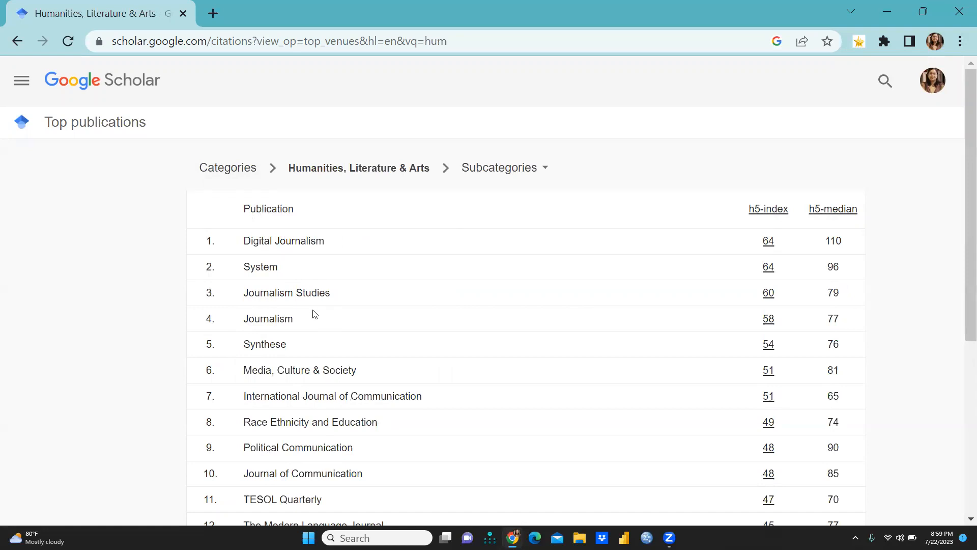
scroll(down, 3)
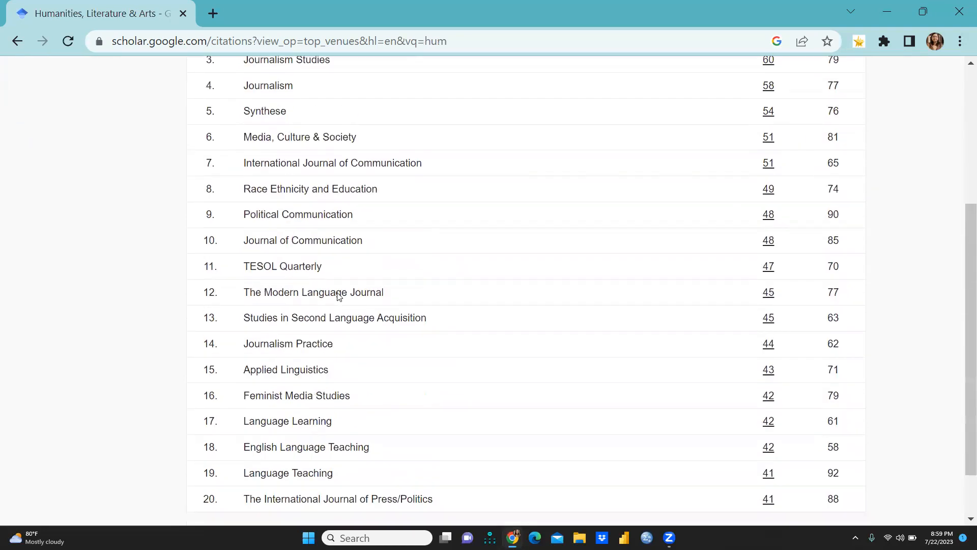
scroll(up, 3)
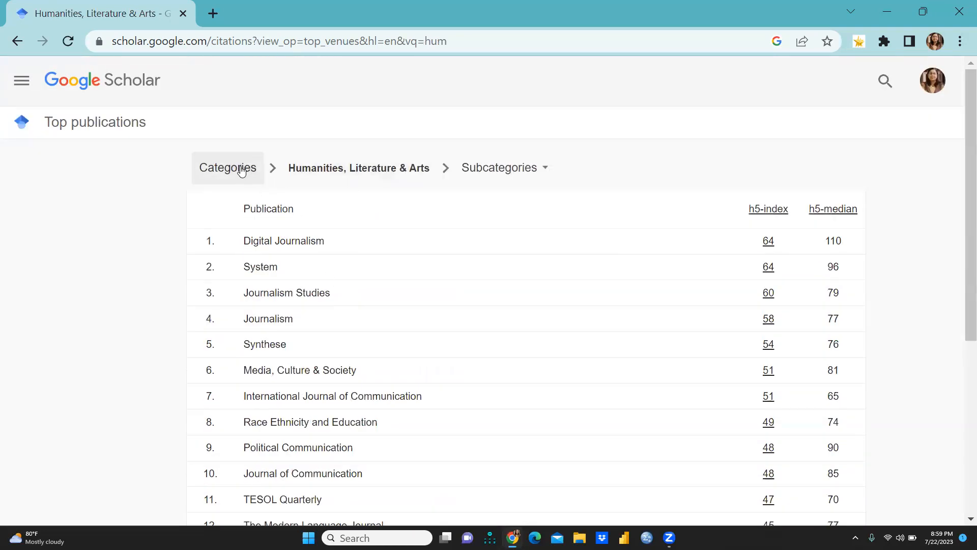
click(228, 167)
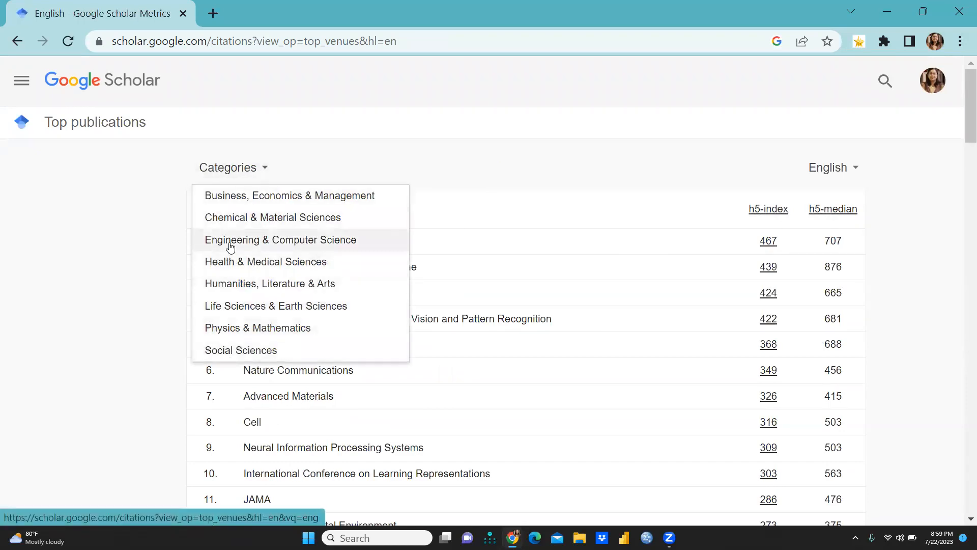
Step: Select Engineering & Computer Science and scroll through its 20 ranked publications
click(280, 239)
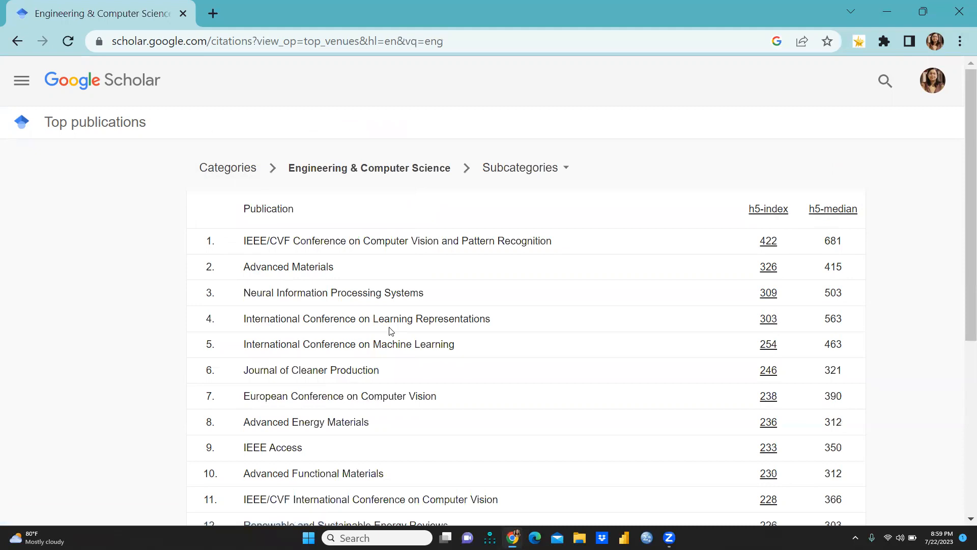
scroll(down, 3)
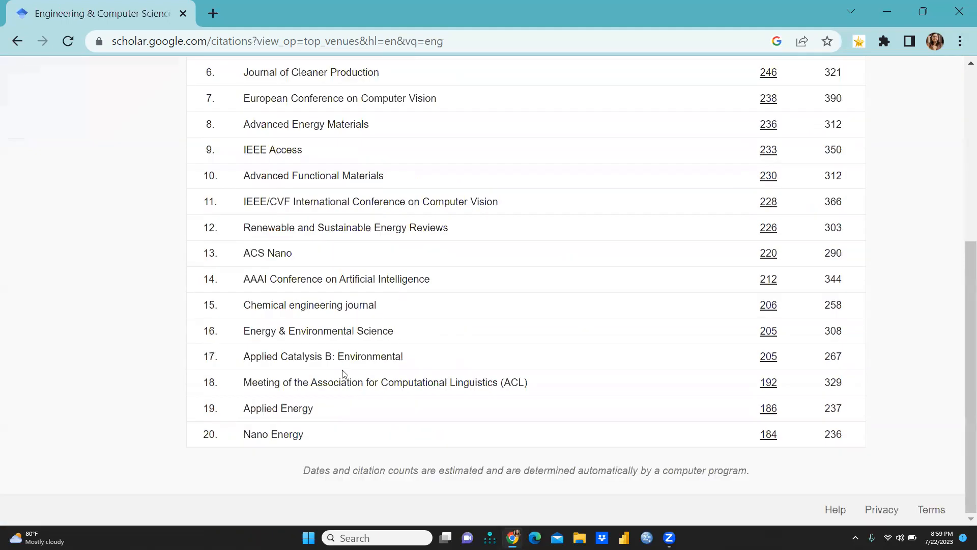
mouse_move(290, 451)
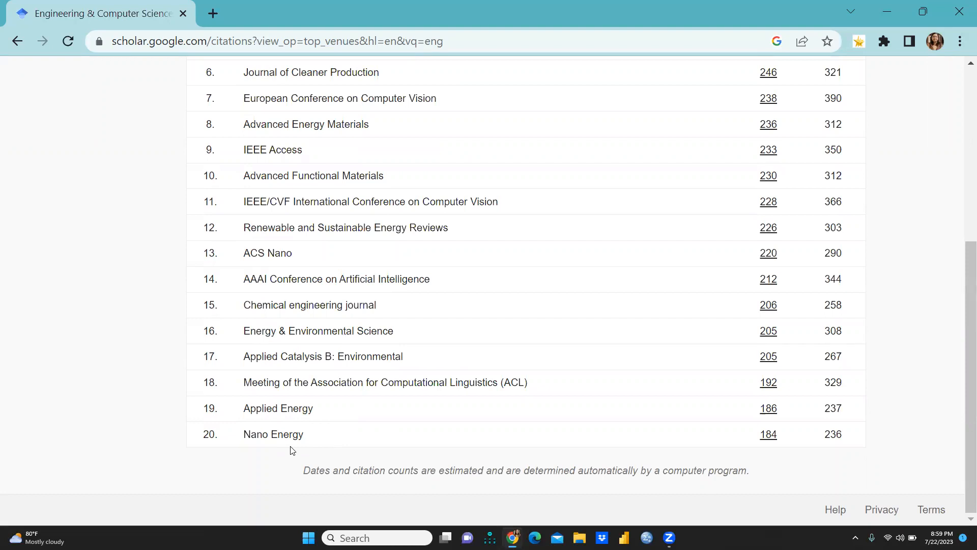
mouse_move(287, 422)
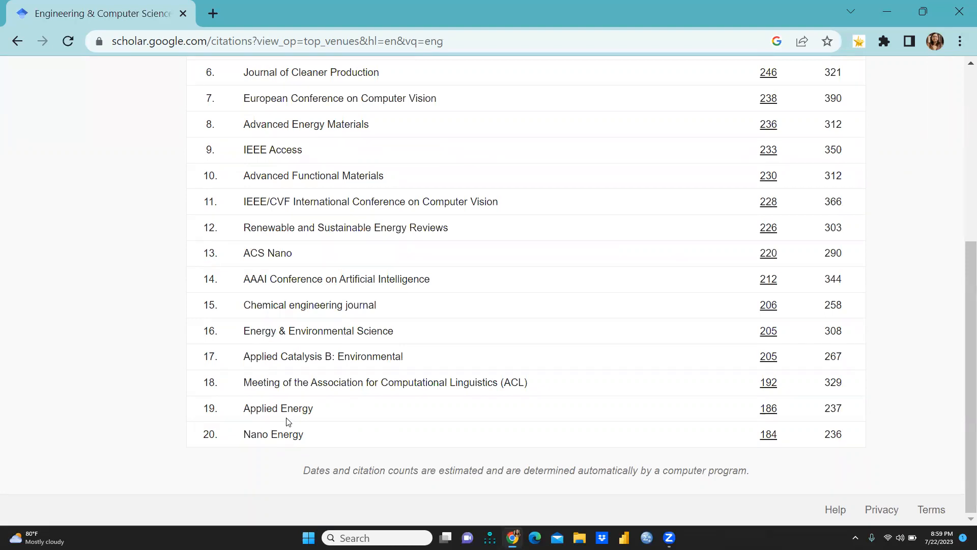
scroll(up, 3)
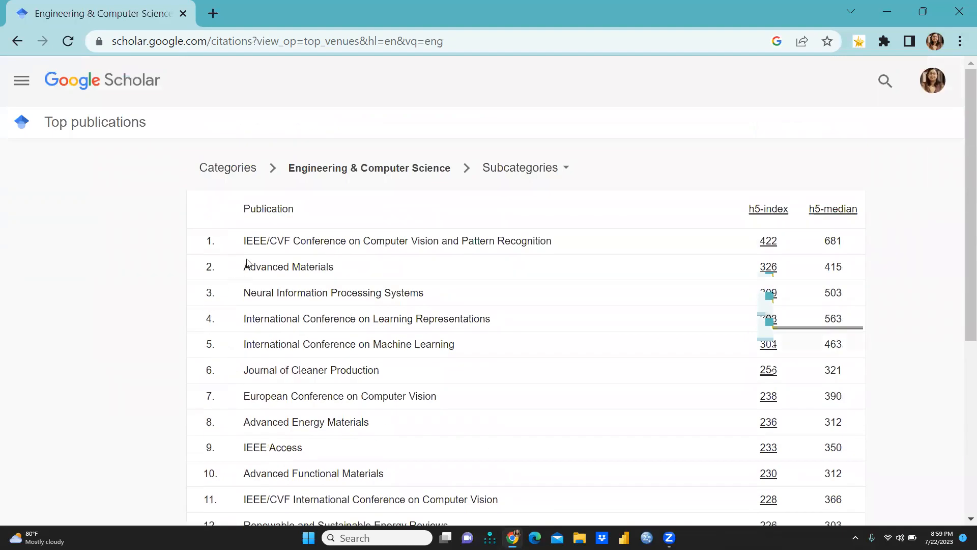
mouse_move(454, 298)
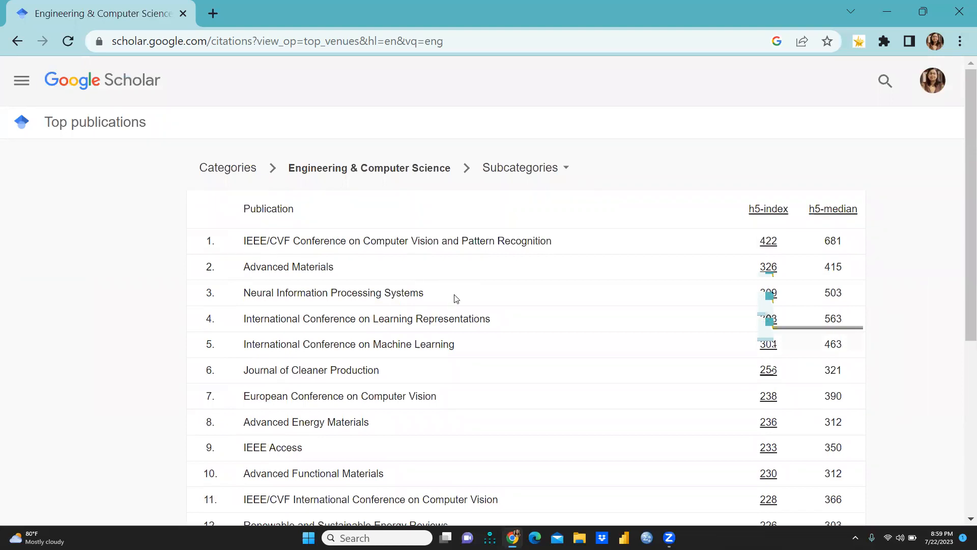
mouse_move(347, 303)
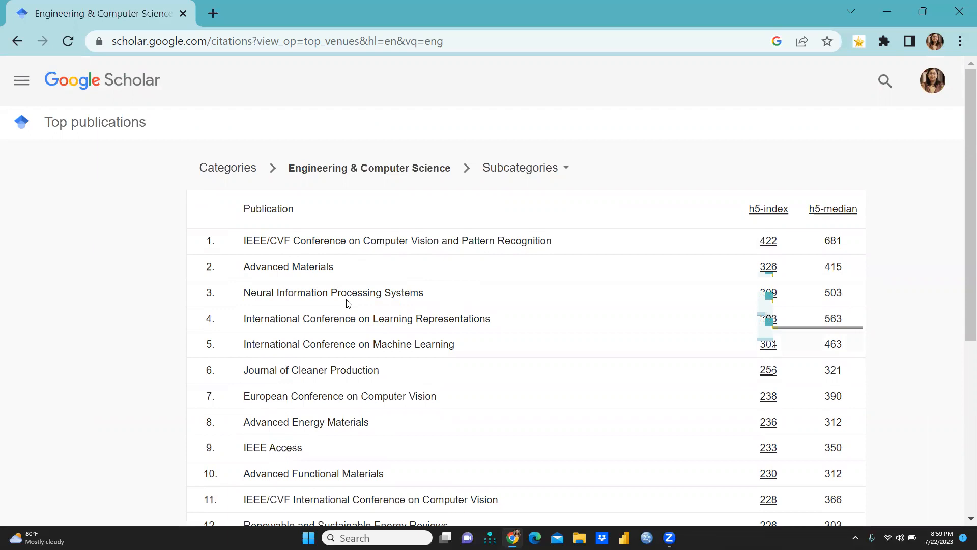
mouse_move(360, 338)
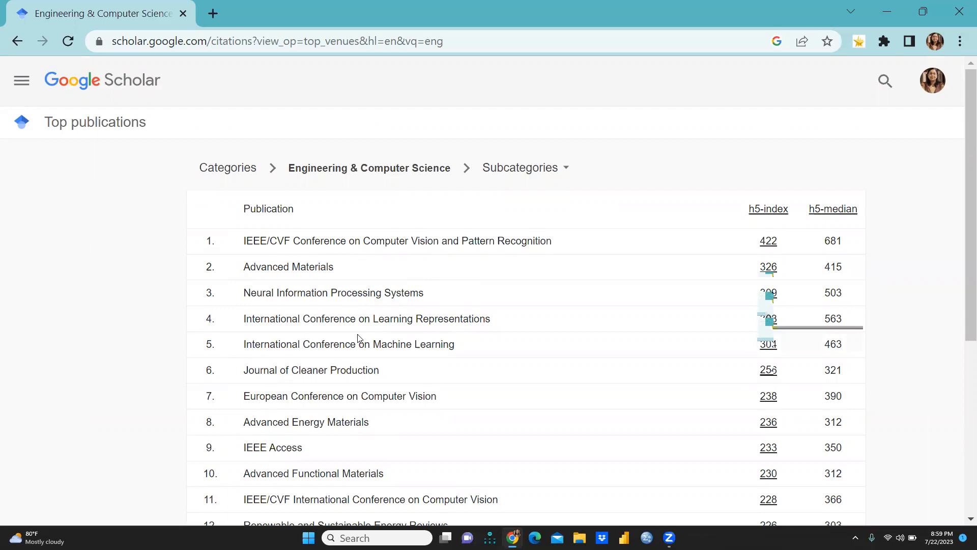
mouse_move(365, 276)
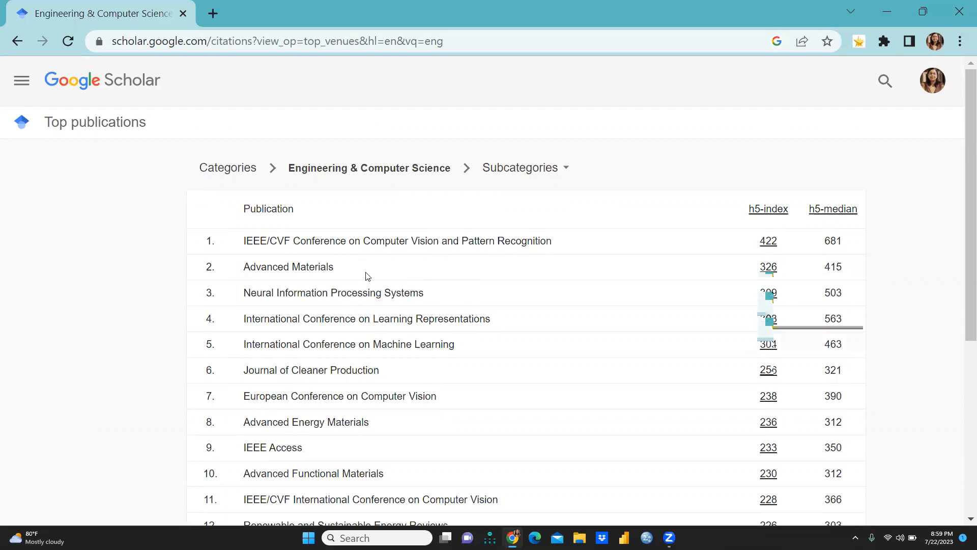
Step: Return to the all-categories ranking and select Life Sciences & Earth Sciences
click(228, 167)
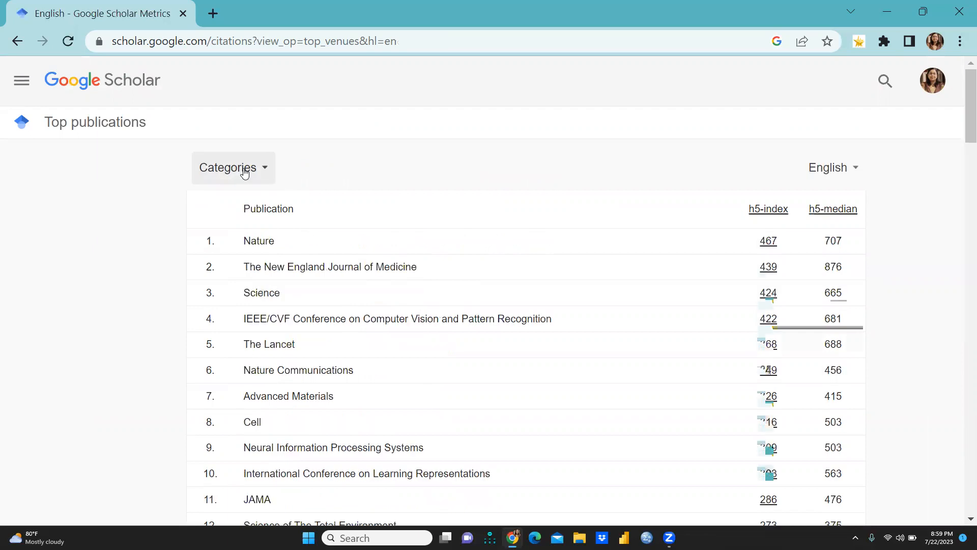
click(233, 167)
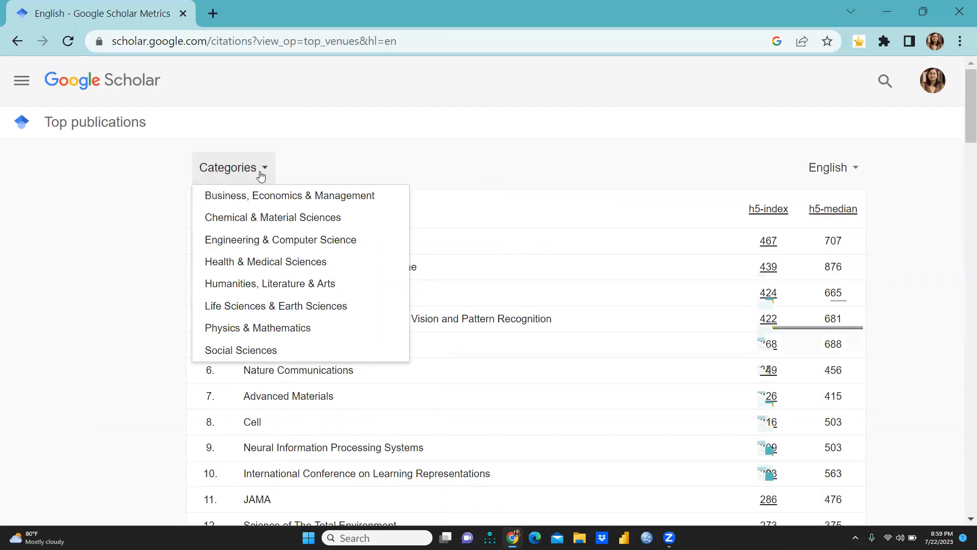
mouse_move(258, 205)
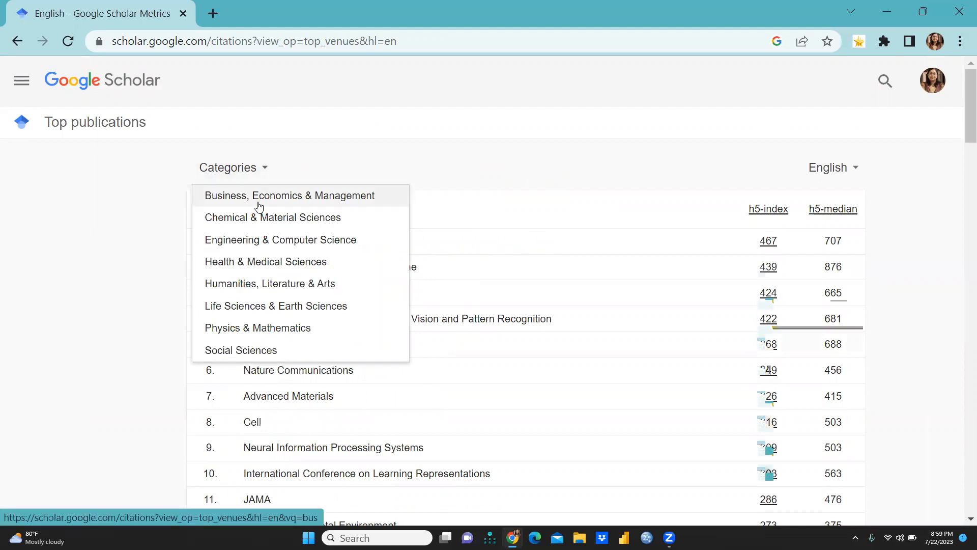
click(274, 305)
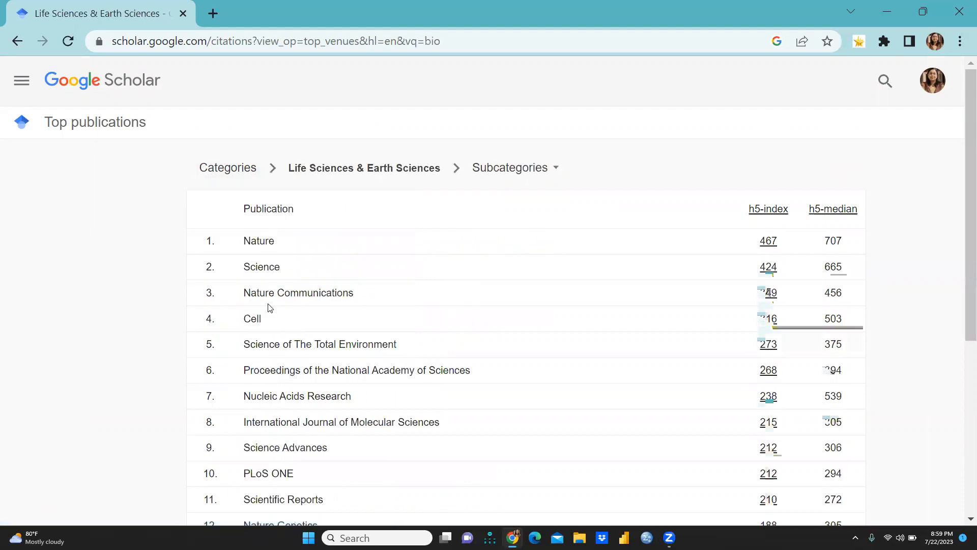
mouse_move(368, 305)
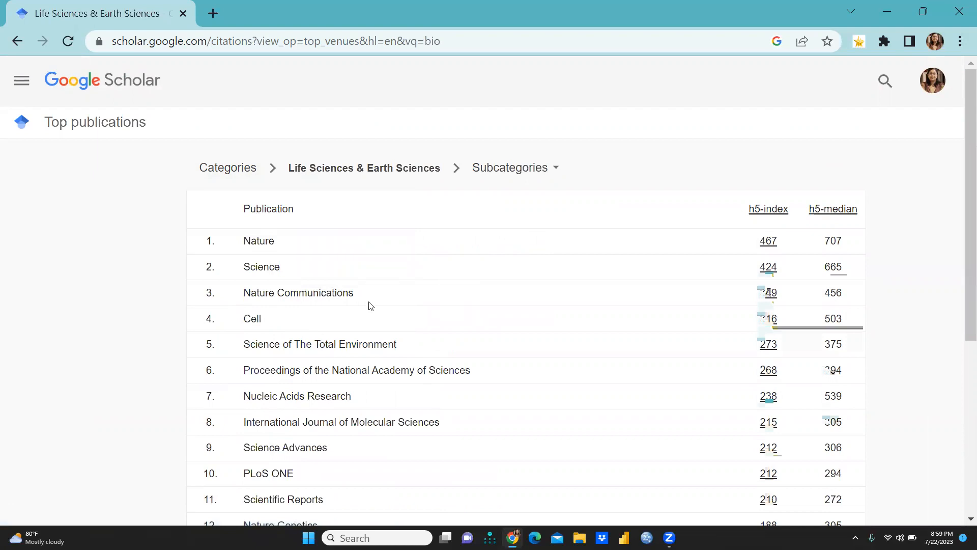
mouse_move(399, 362)
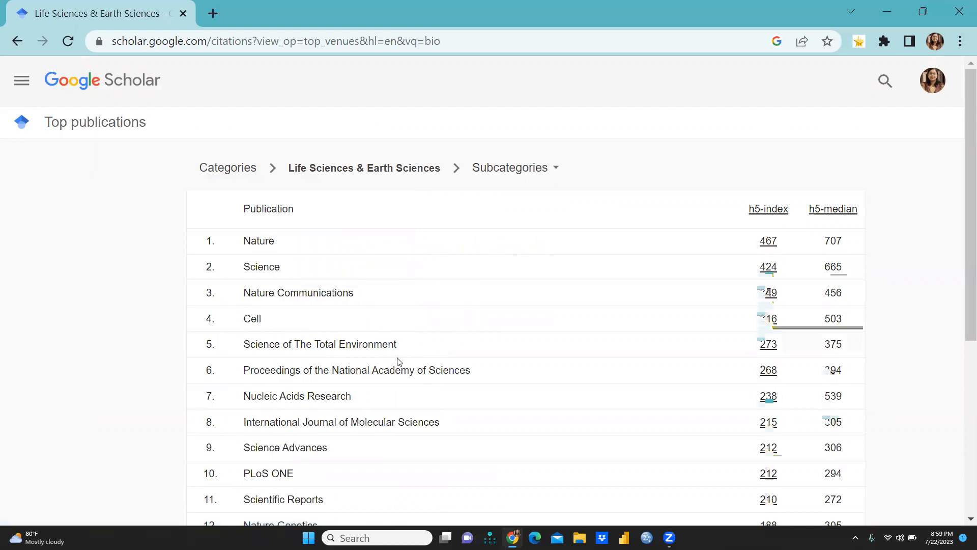
mouse_move(373, 314)
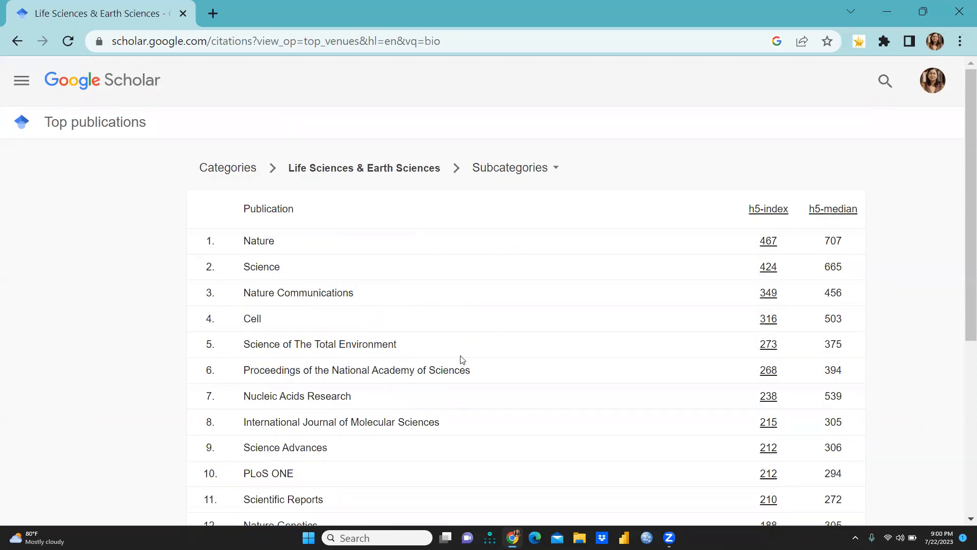
scroll(down, 3)
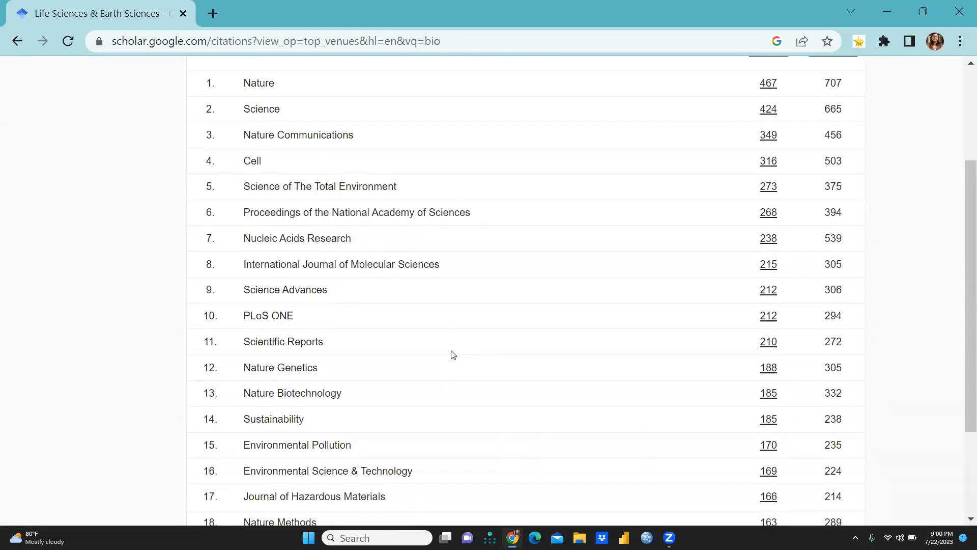
mouse_move(371, 330)
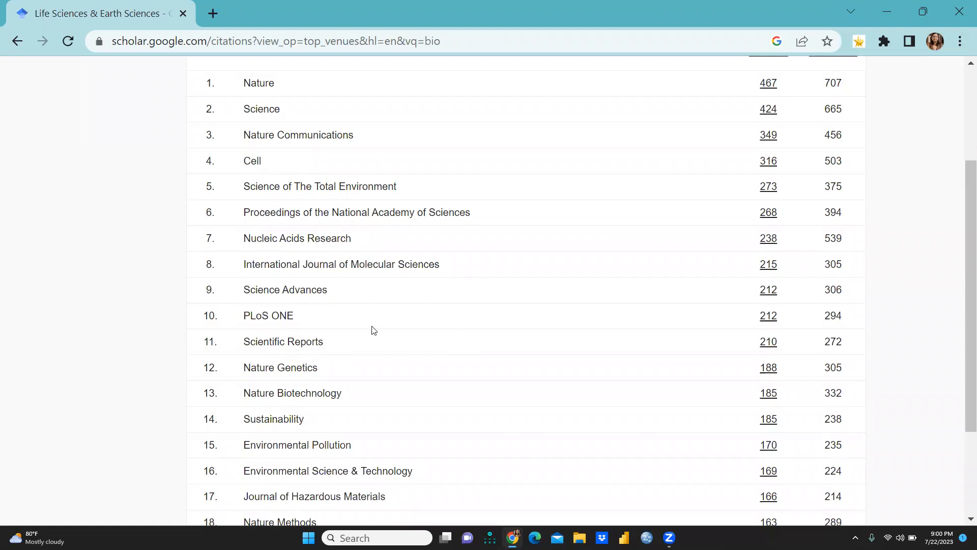
mouse_move(417, 324)
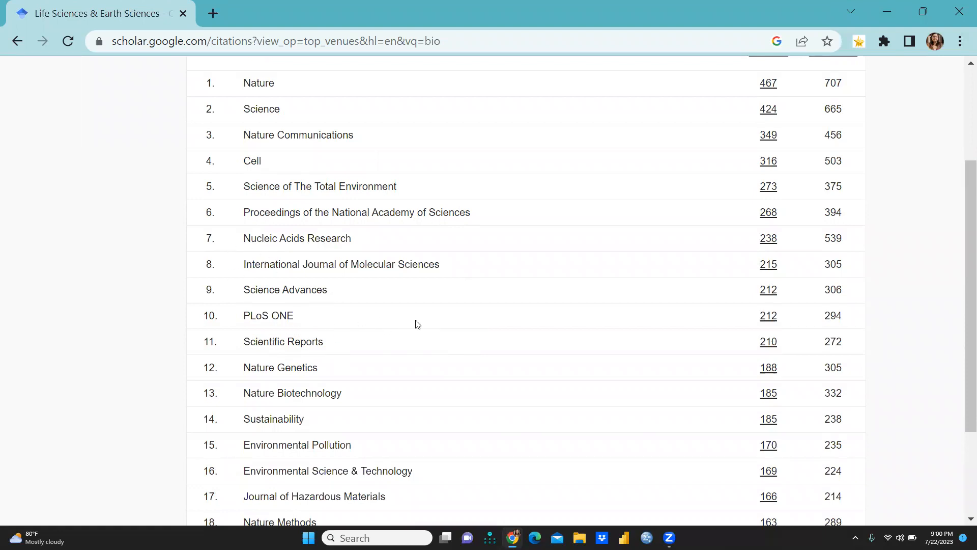
scroll(down, 3)
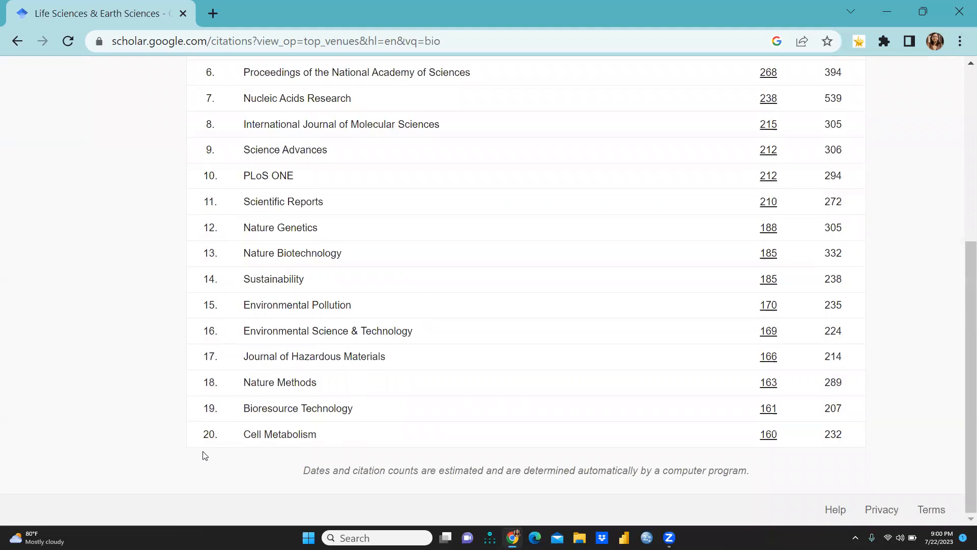
mouse_move(337, 442)
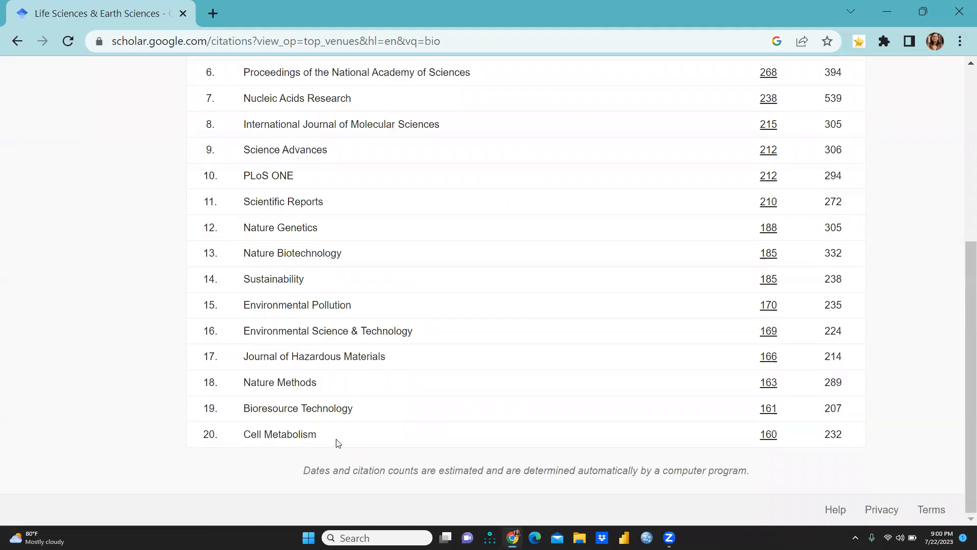
mouse_move(259, 413)
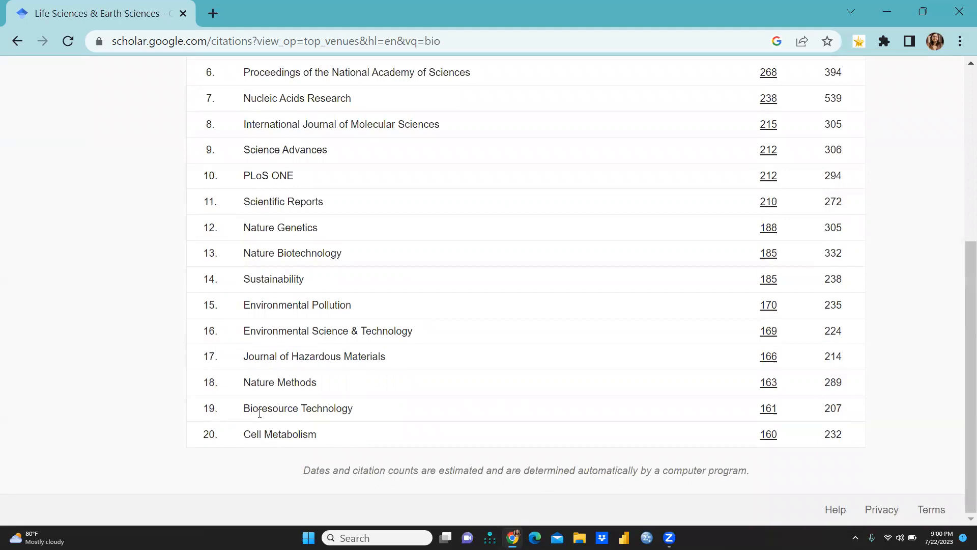
mouse_move(314, 381)
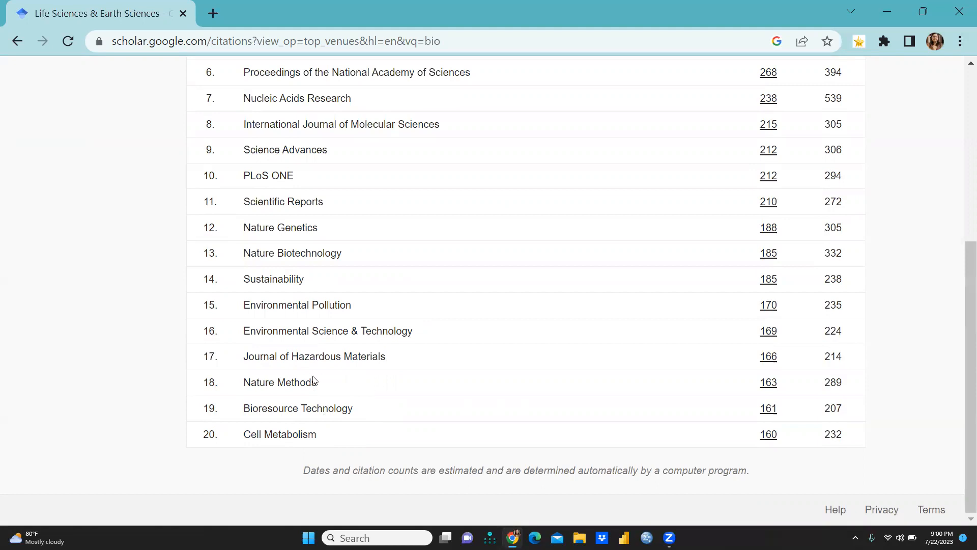
mouse_move(236, 362)
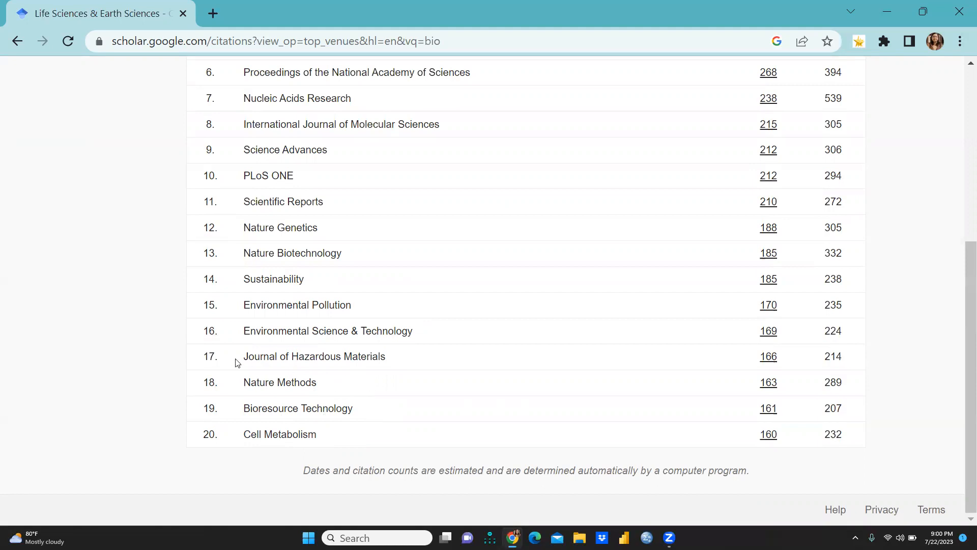
mouse_move(295, 344)
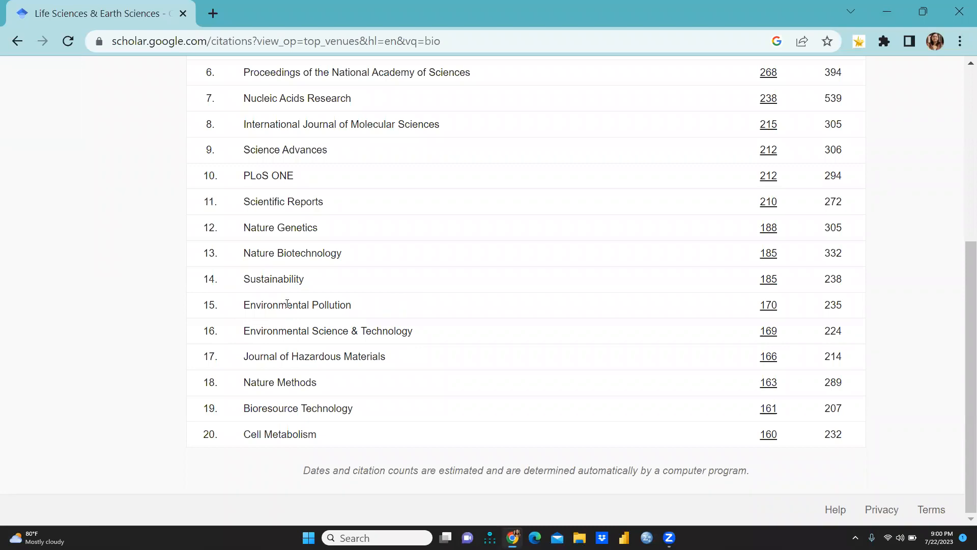
mouse_move(371, 301)
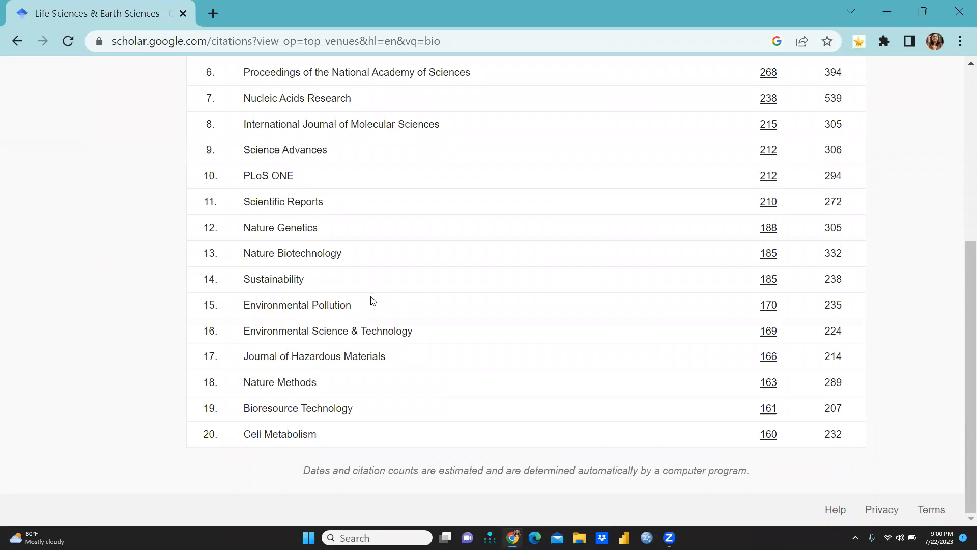
scroll(up, 3)
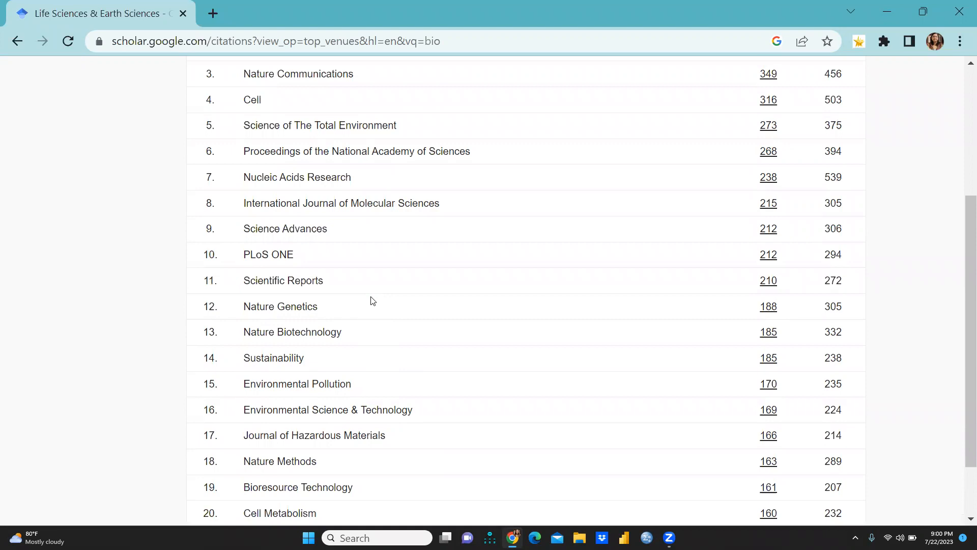
scroll(up, 3)
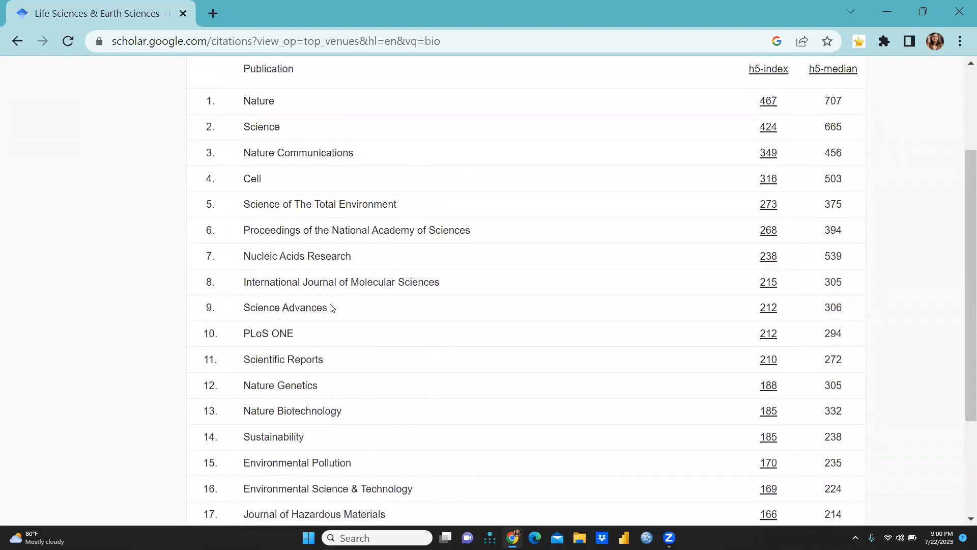
mouse_move(286, 298)
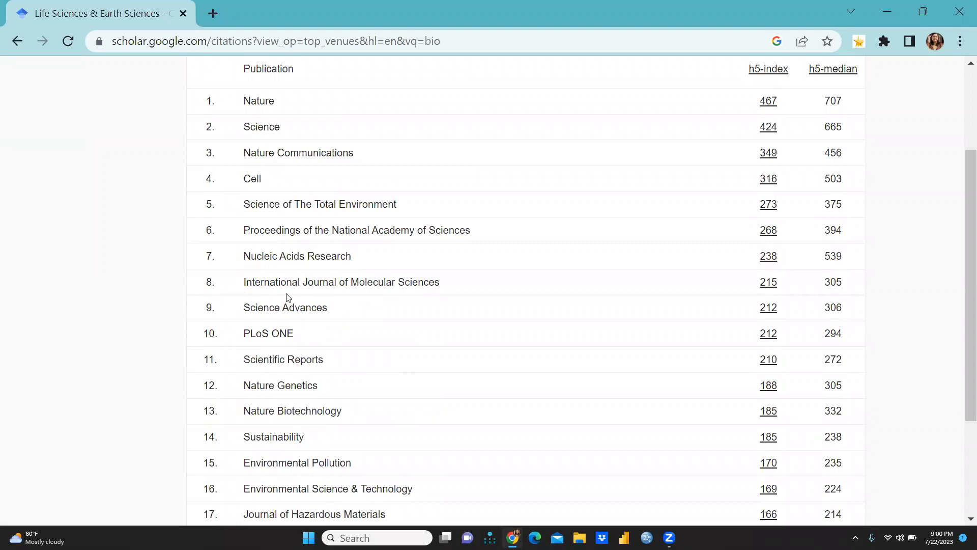
mouse_move(278, 279)
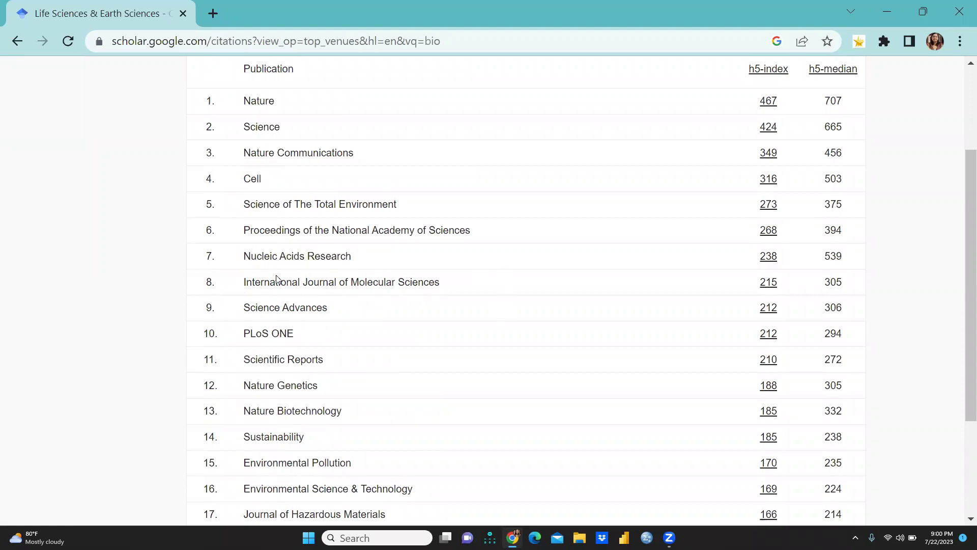
mouse_move(265, 252)
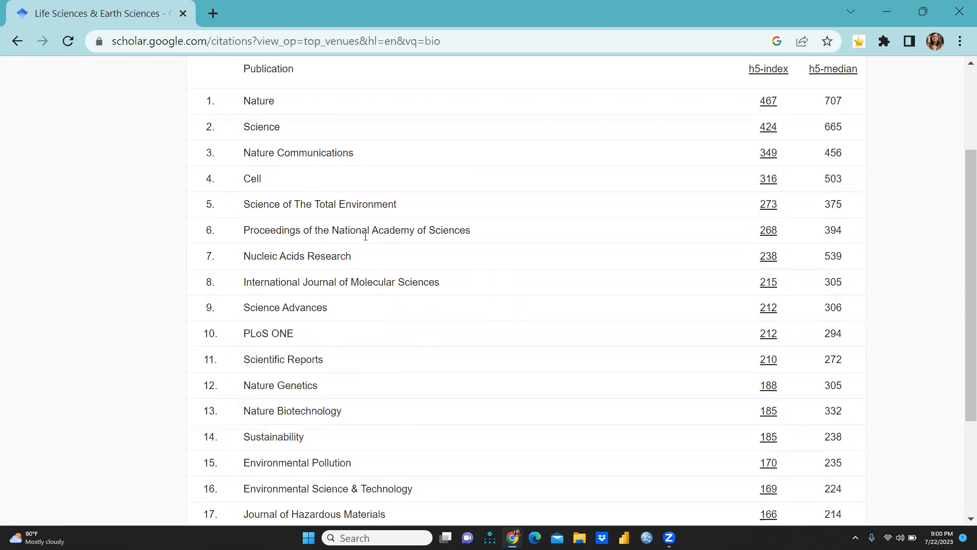
scroll(up, 3)
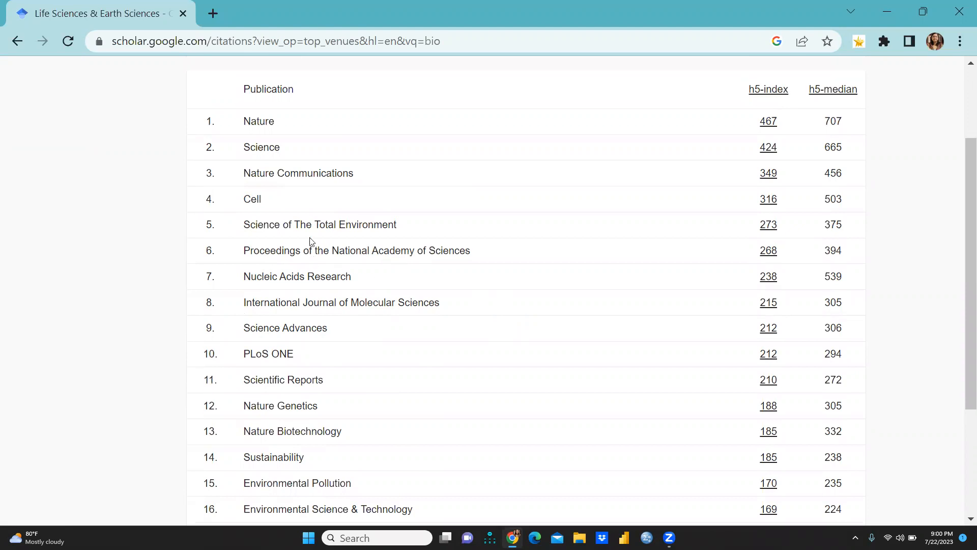
scroll(up, 3)
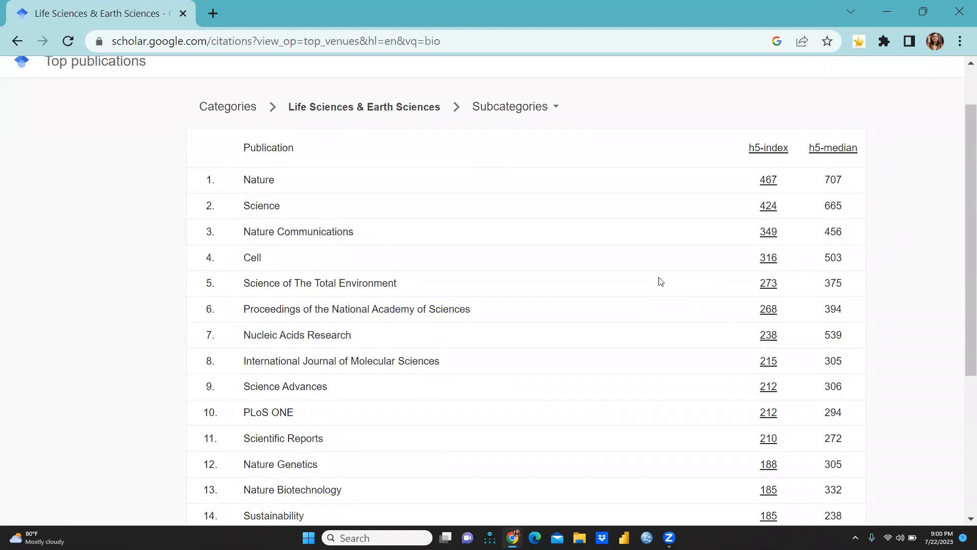
scroll(up, 3)
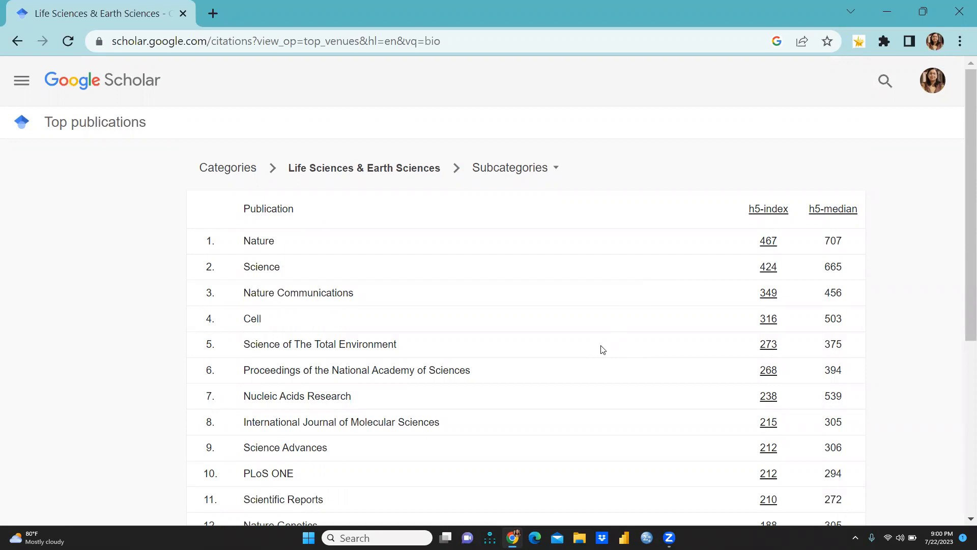
mouse_move(619, 213)
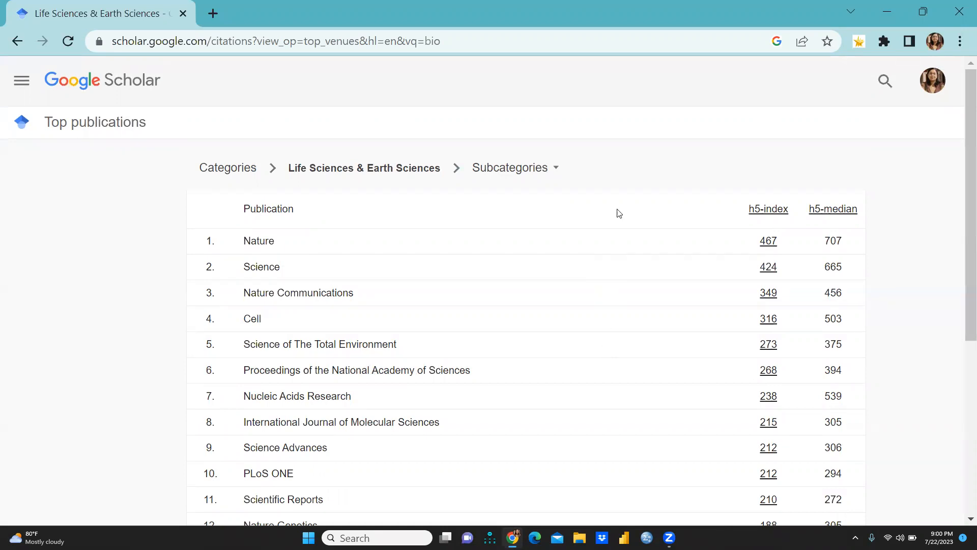
mouse_move(764, 27)
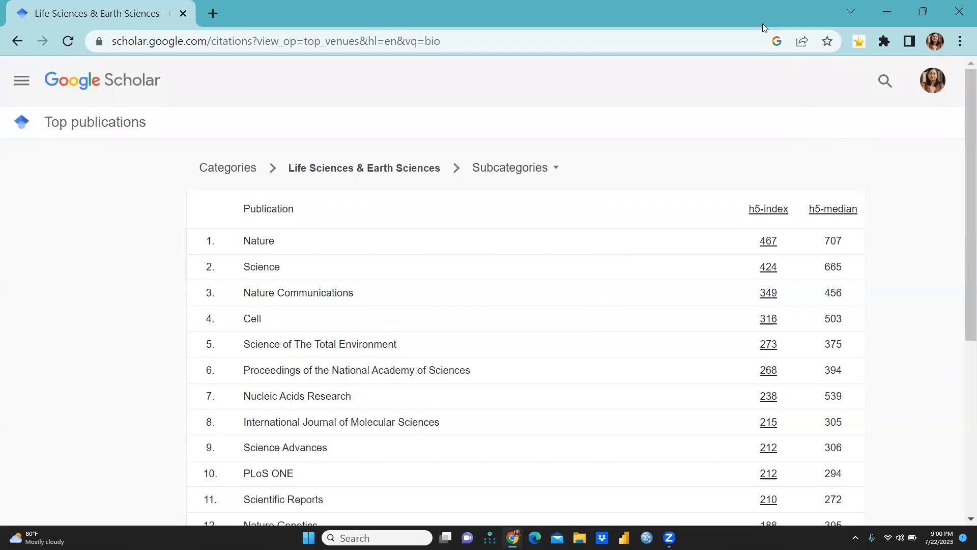